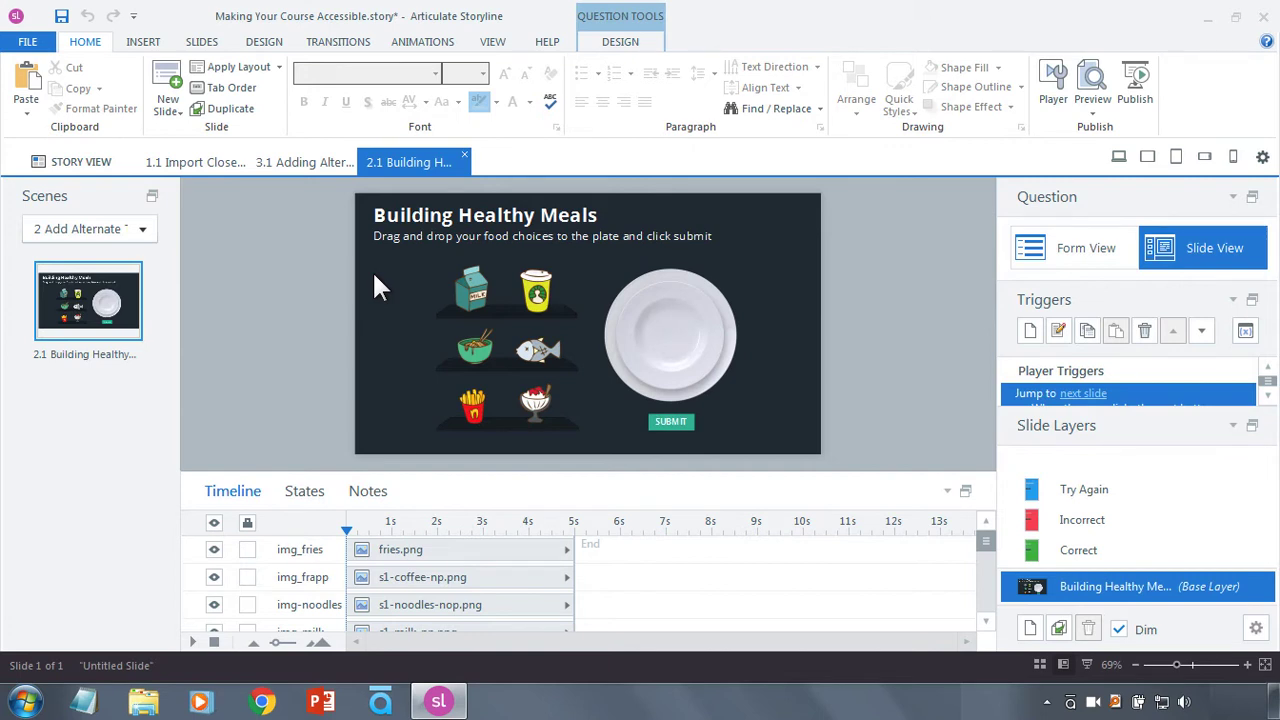
mouse_move(84, 48)
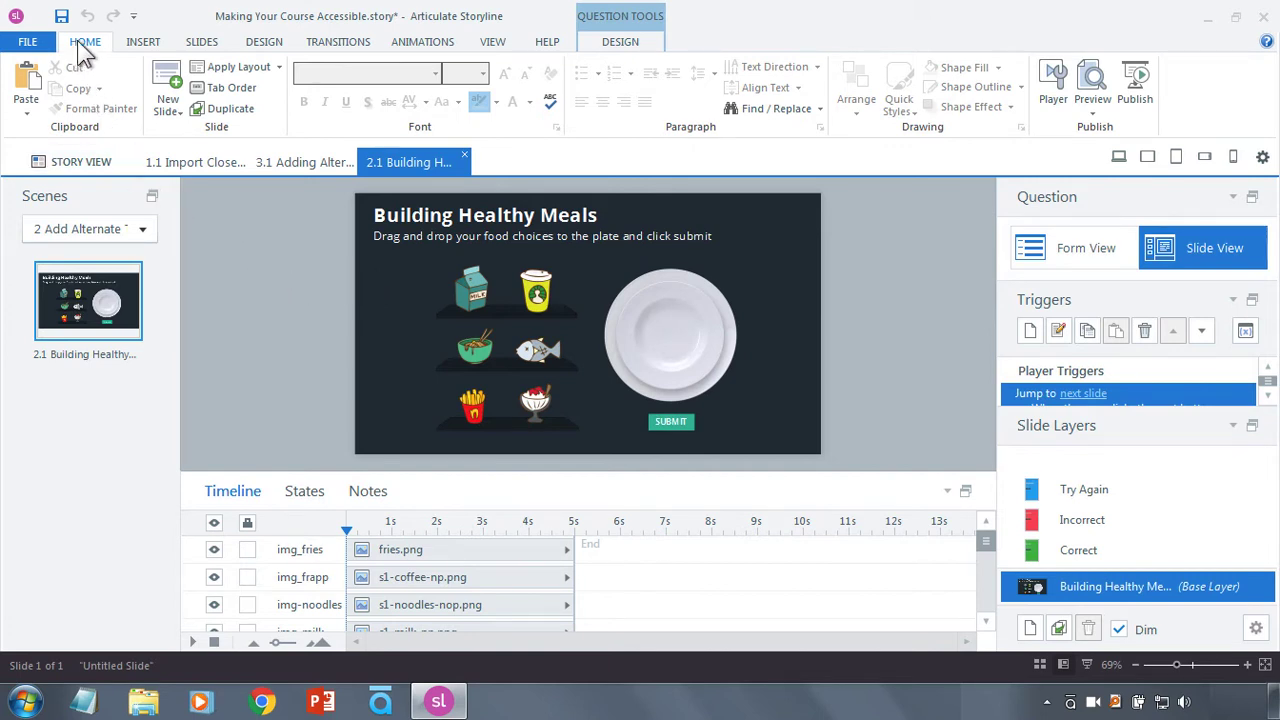
mouse_move(230, 88)
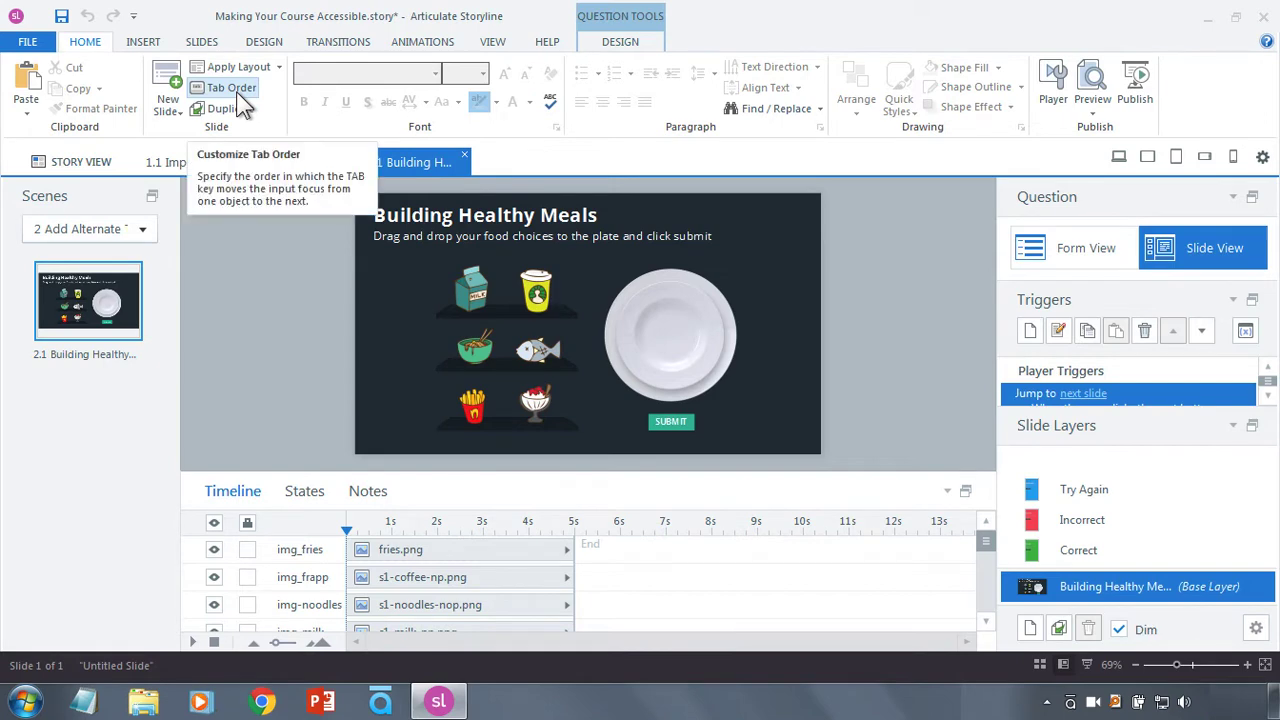
In the Tab Order list, give the milk and plates images the alternate text Milk and Plates
left_click(232, 88)
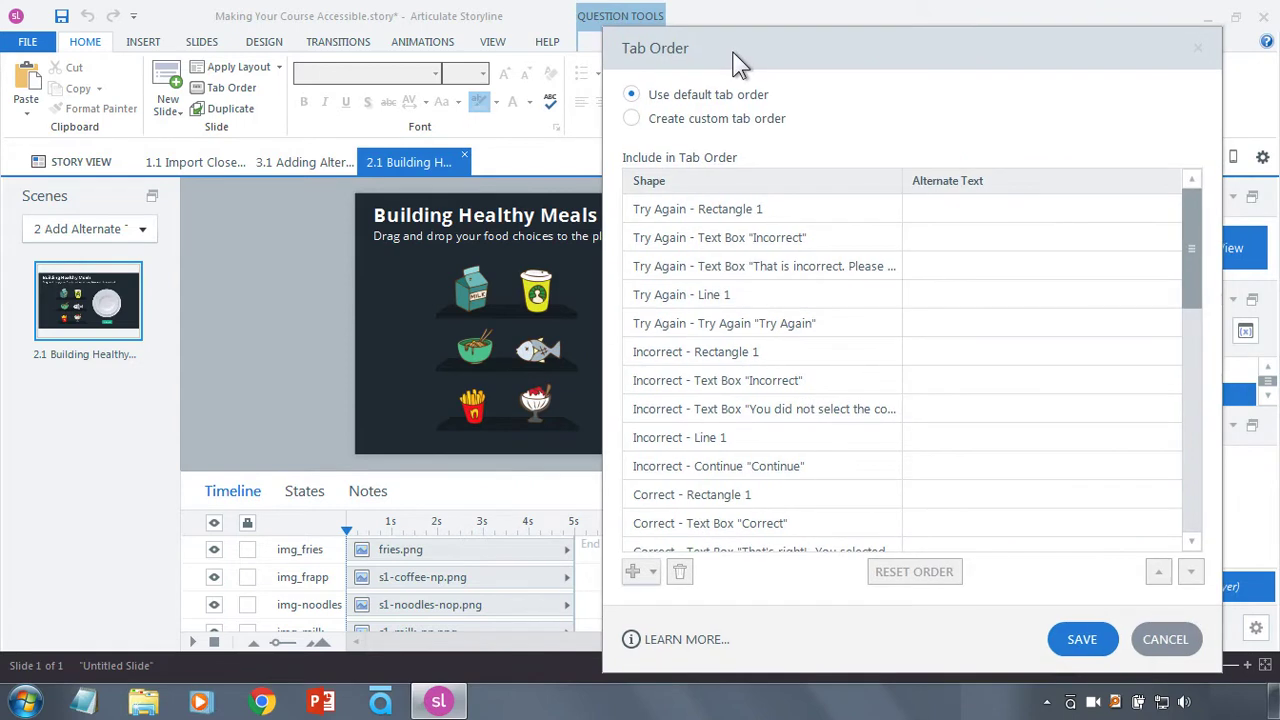
mouse_move(744, 84)
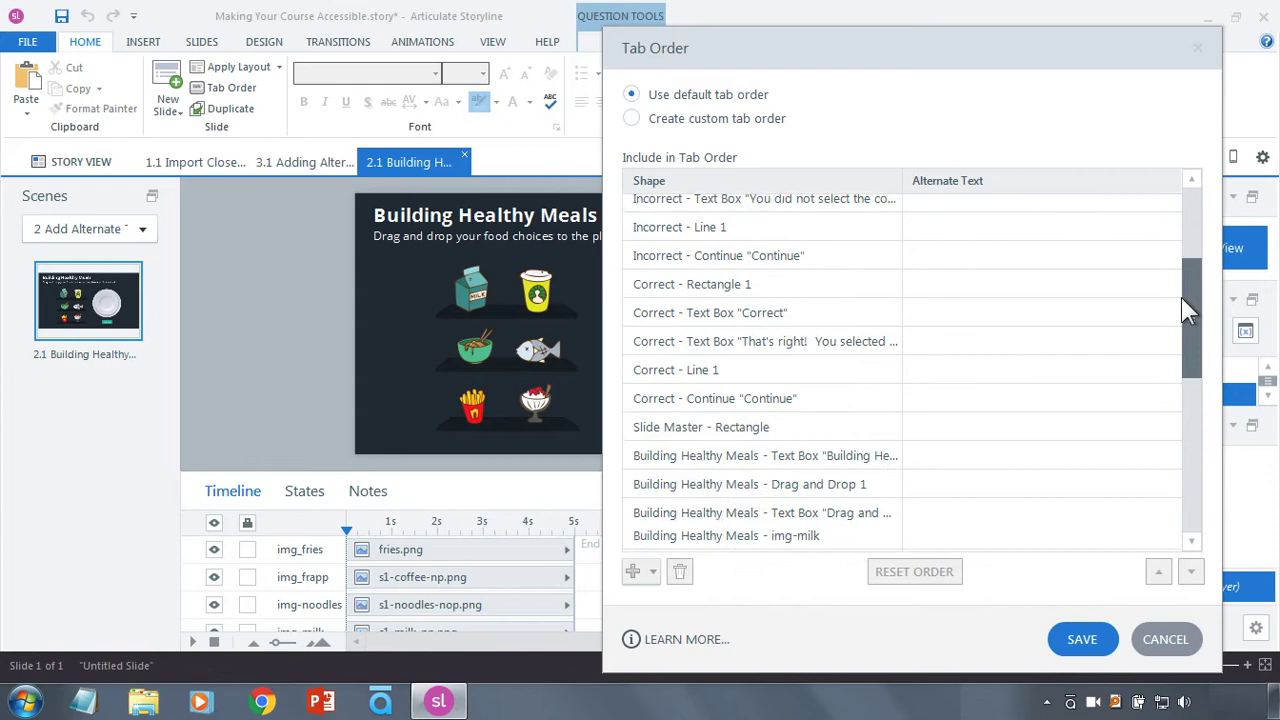
scroll("down", 3)
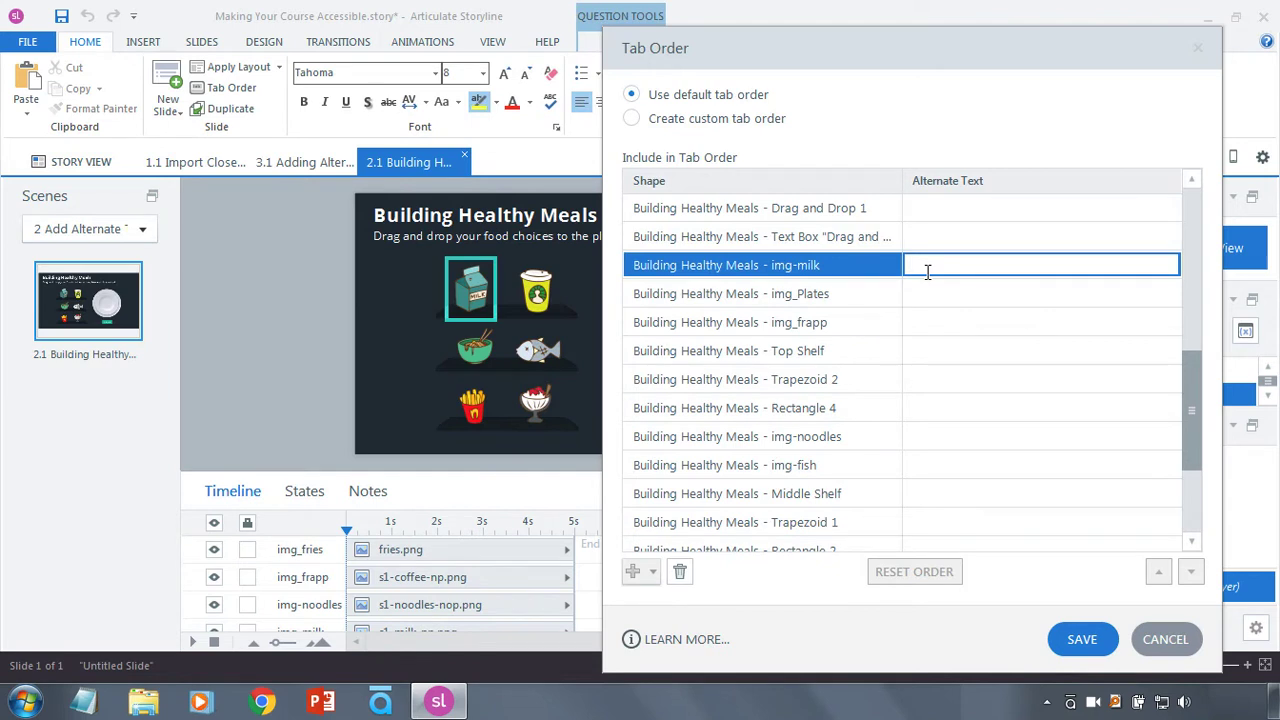
type("Milk")
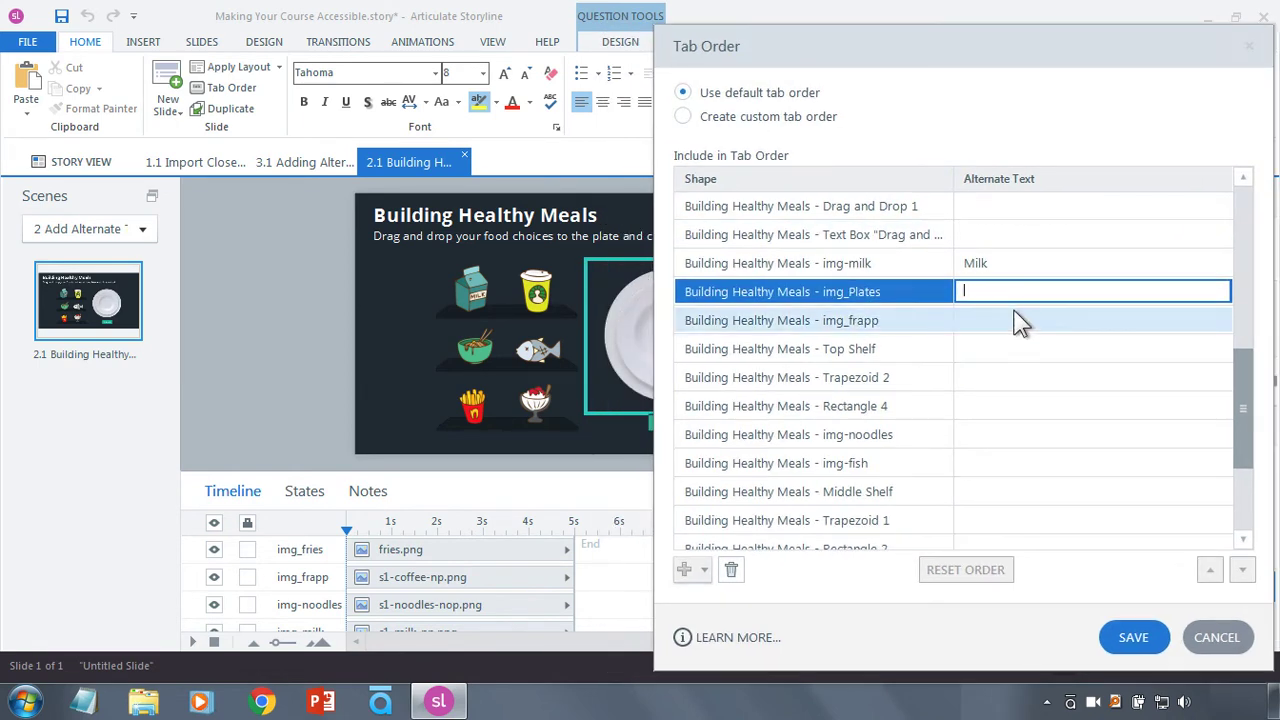
type("Plates")
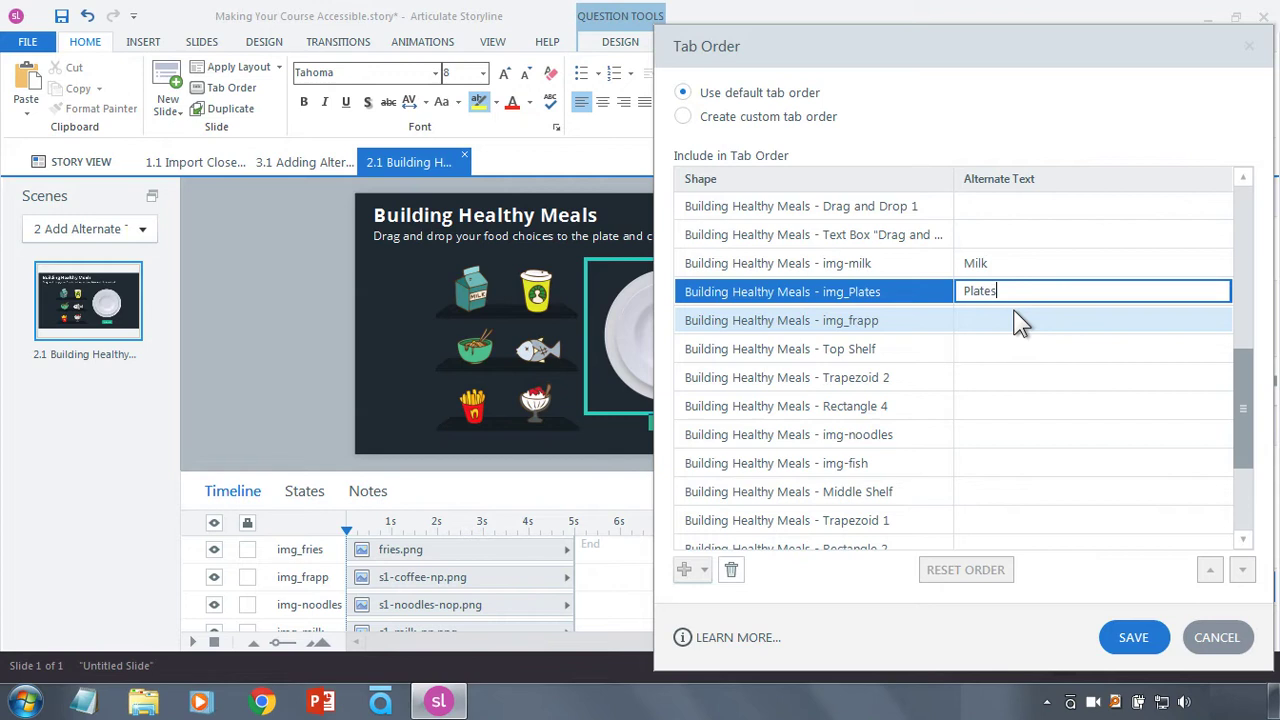
Give the coffee (img_frapp) image the alternate text Coffee
left_click(1090, 320)
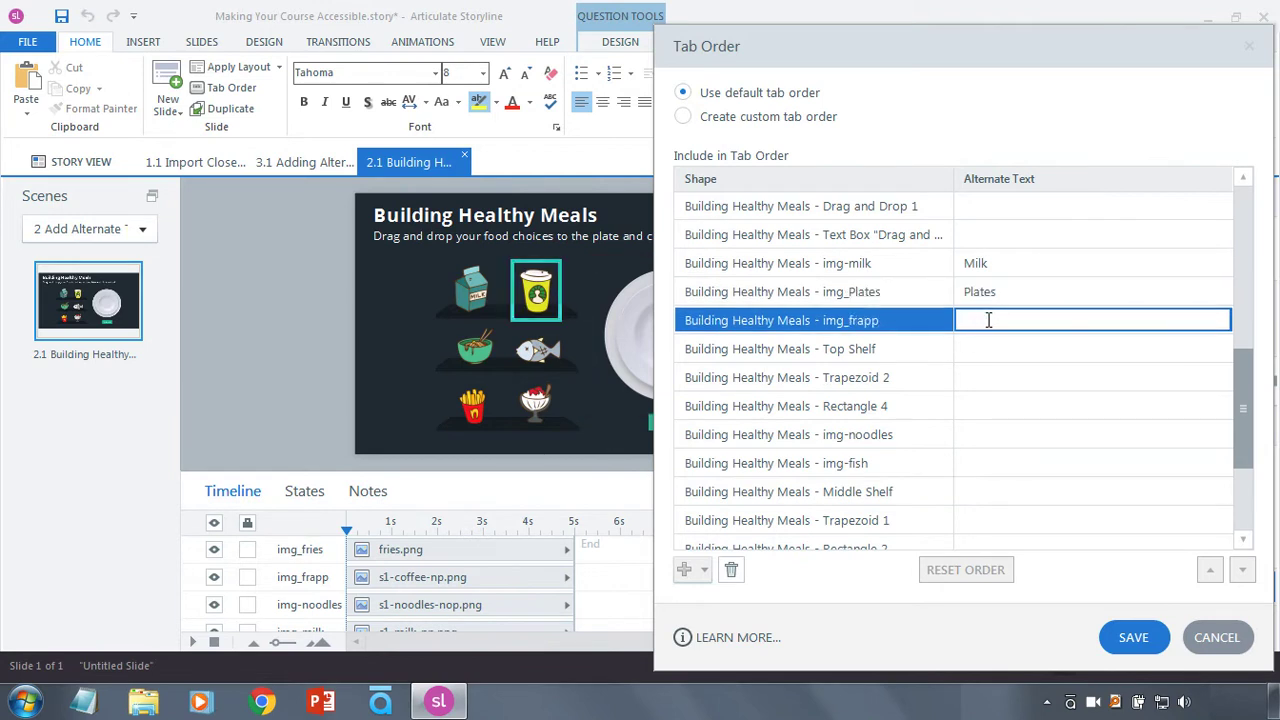
type("f")
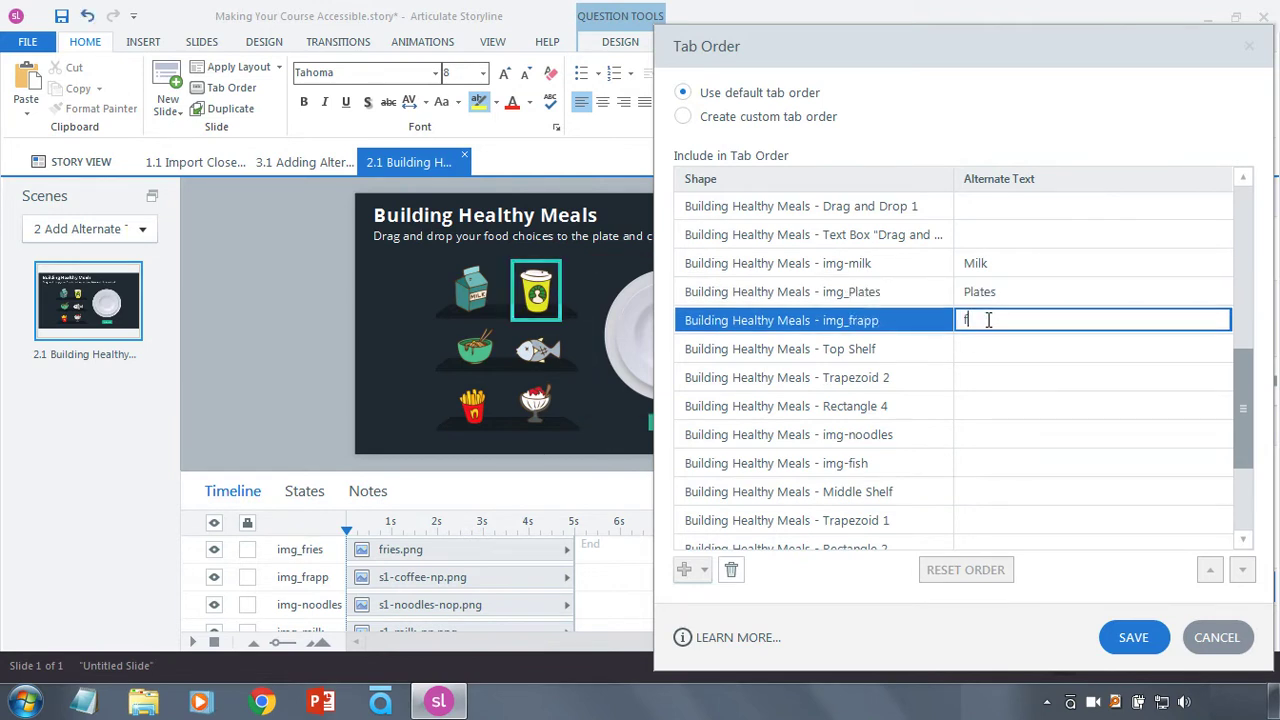
type("Coffee")
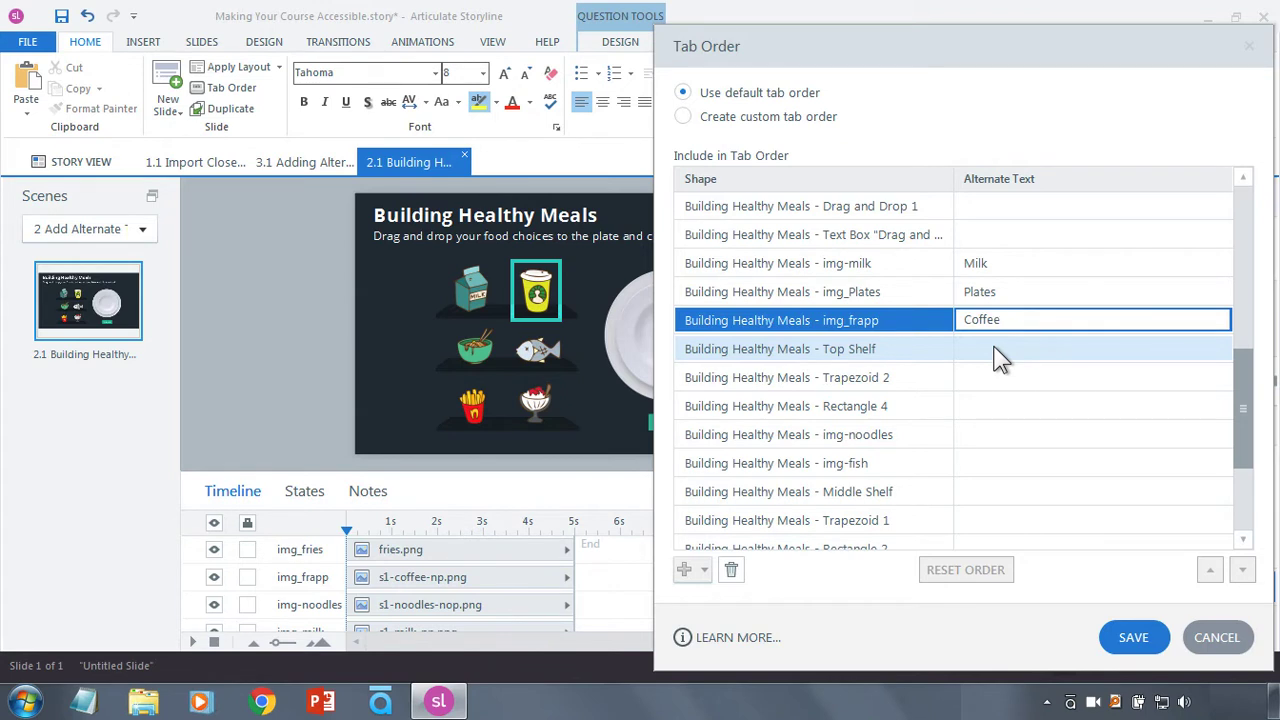
mouse_move(864, 360)
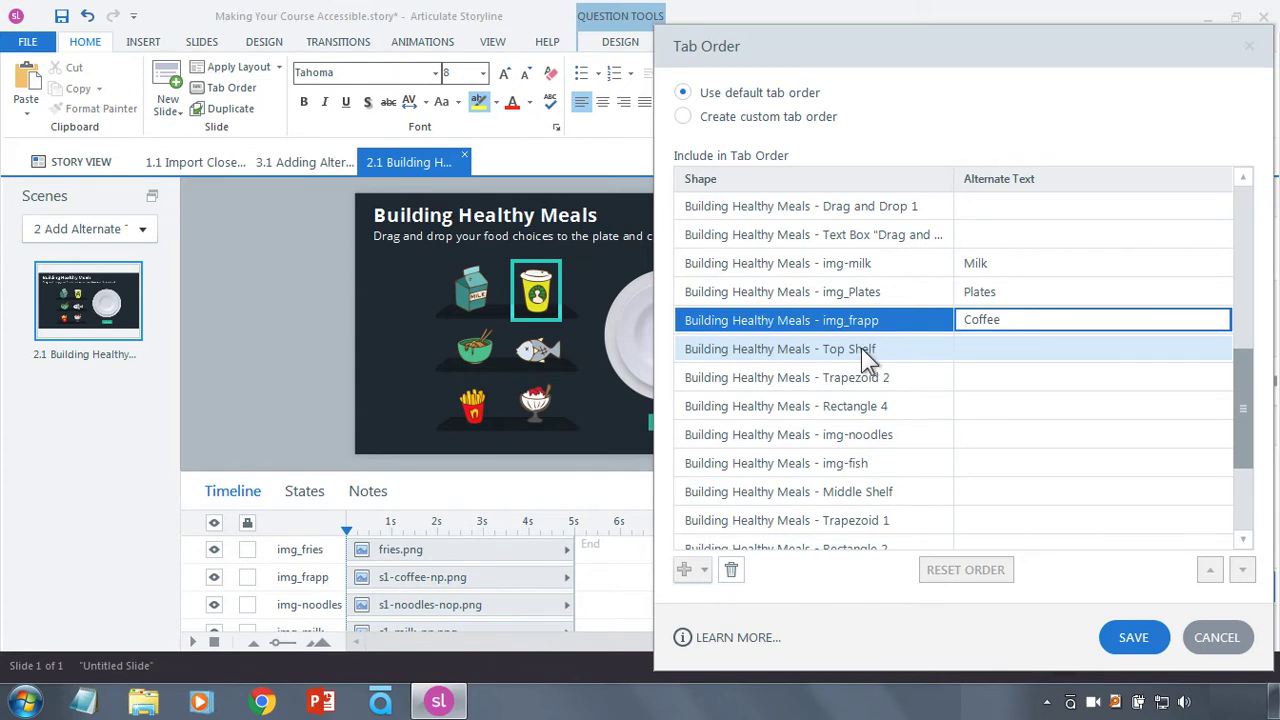
Remove the decorative Top Shelf trapezoid and Rectangle 4 shapes from the tab order
left_click(788, 376)
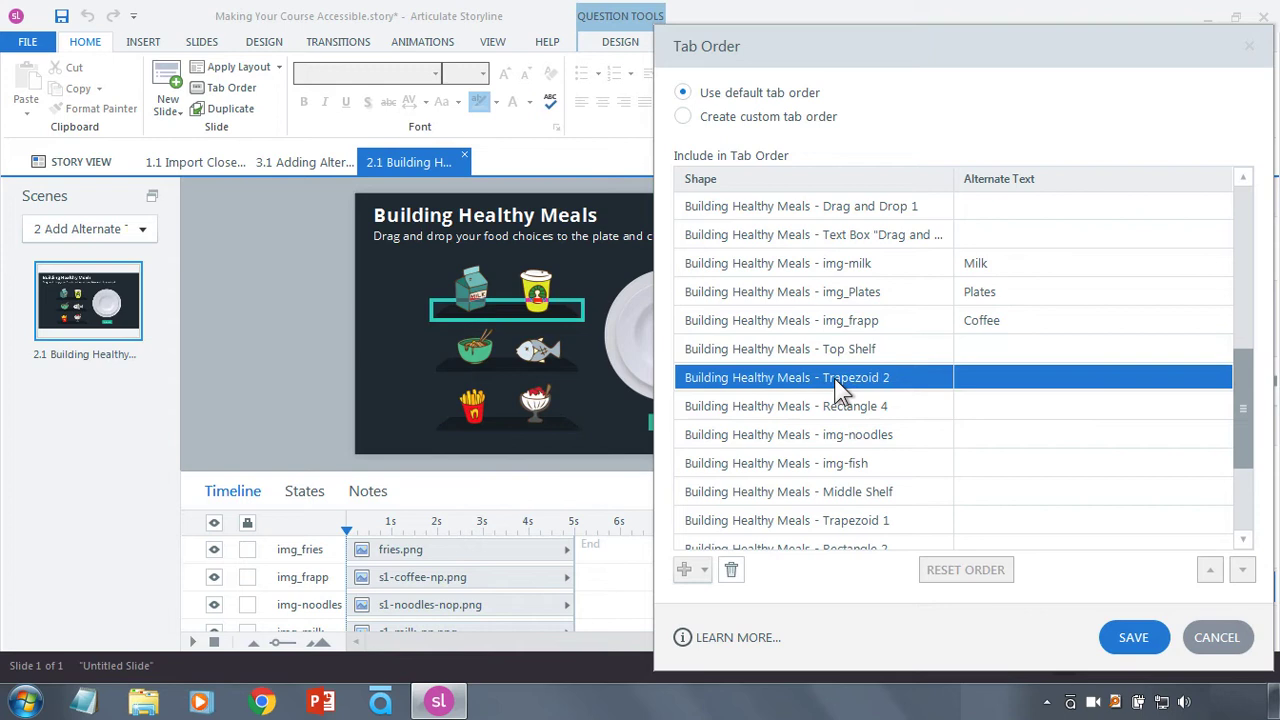
left_click(786, 404)
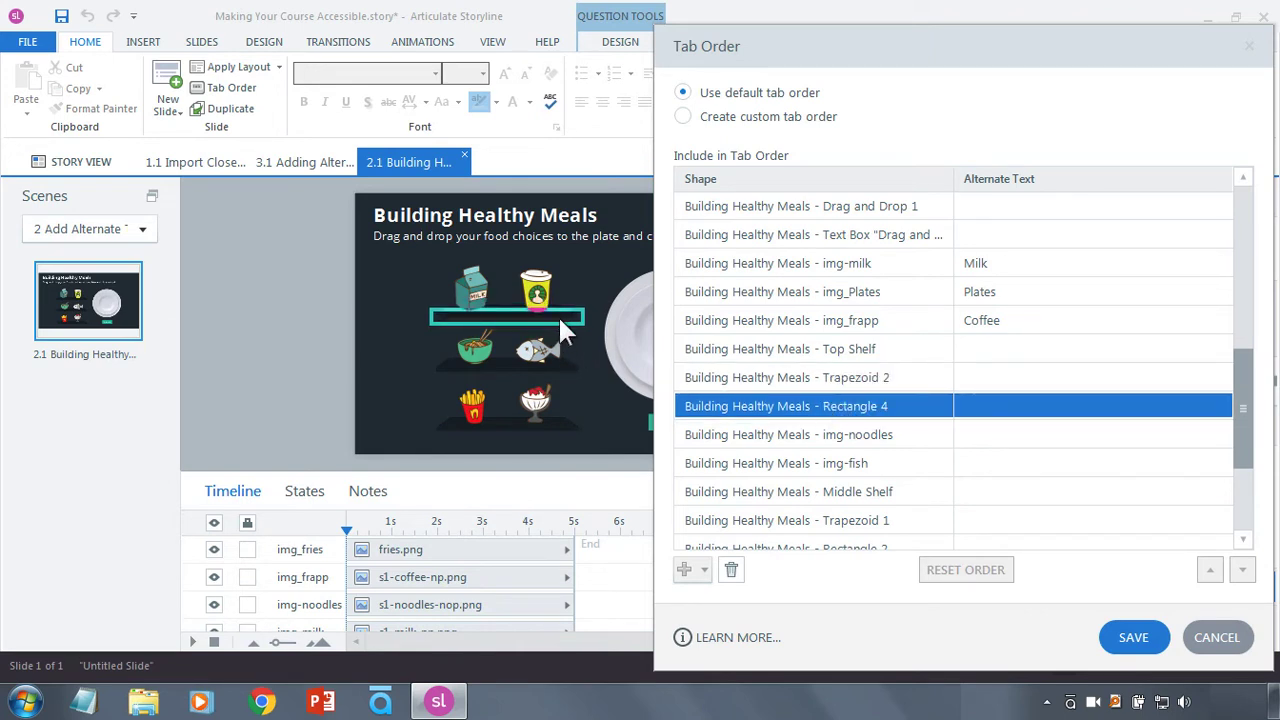
mouse_move(512, 318)
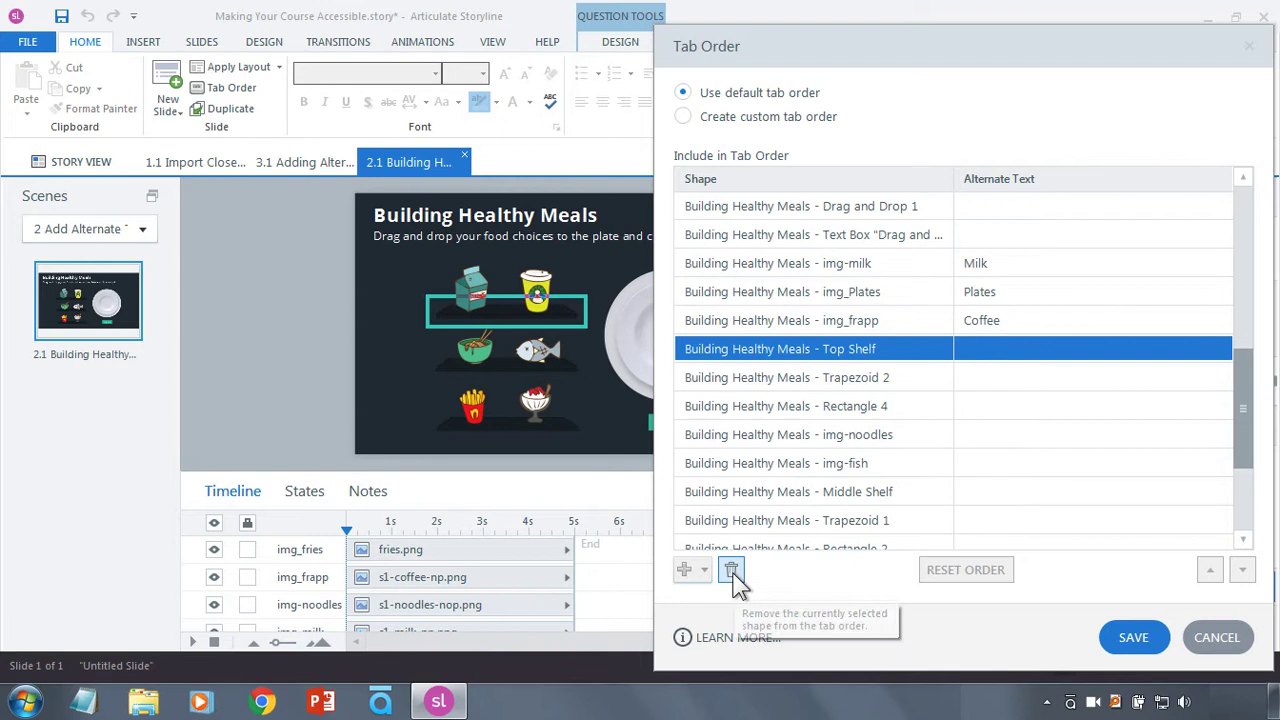
left_click(732, 568)
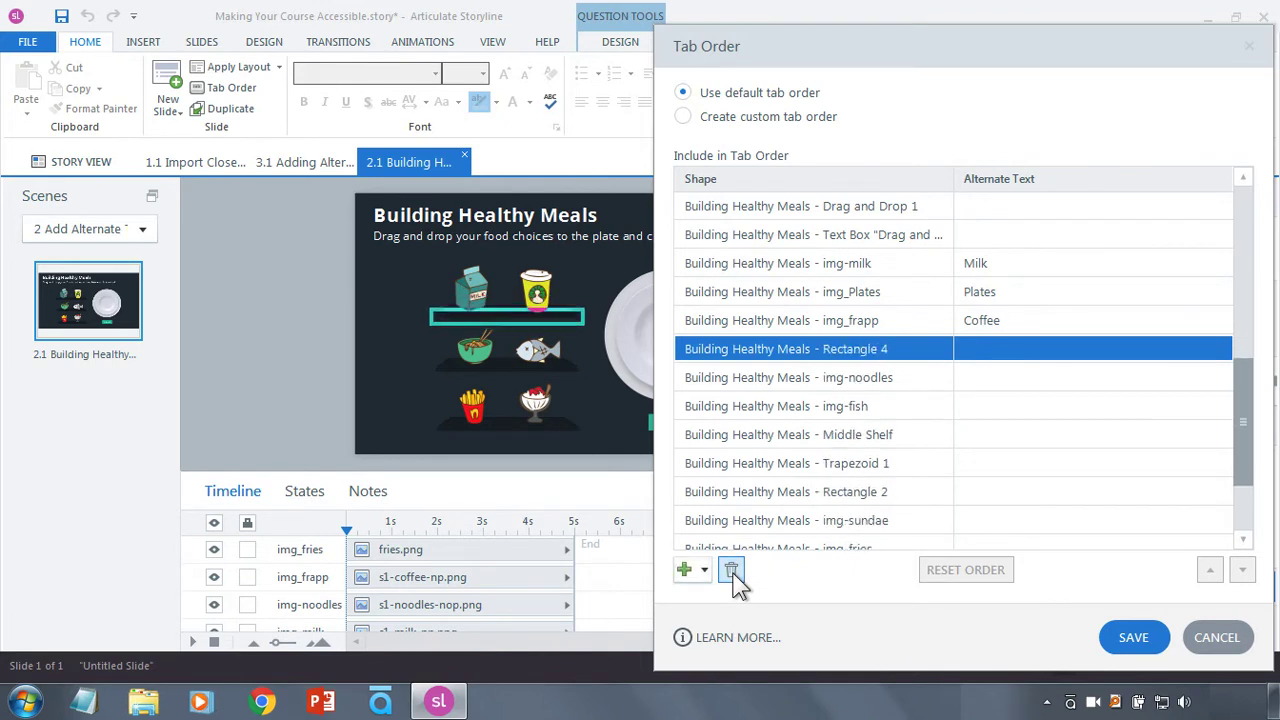
left_click(732, 568)
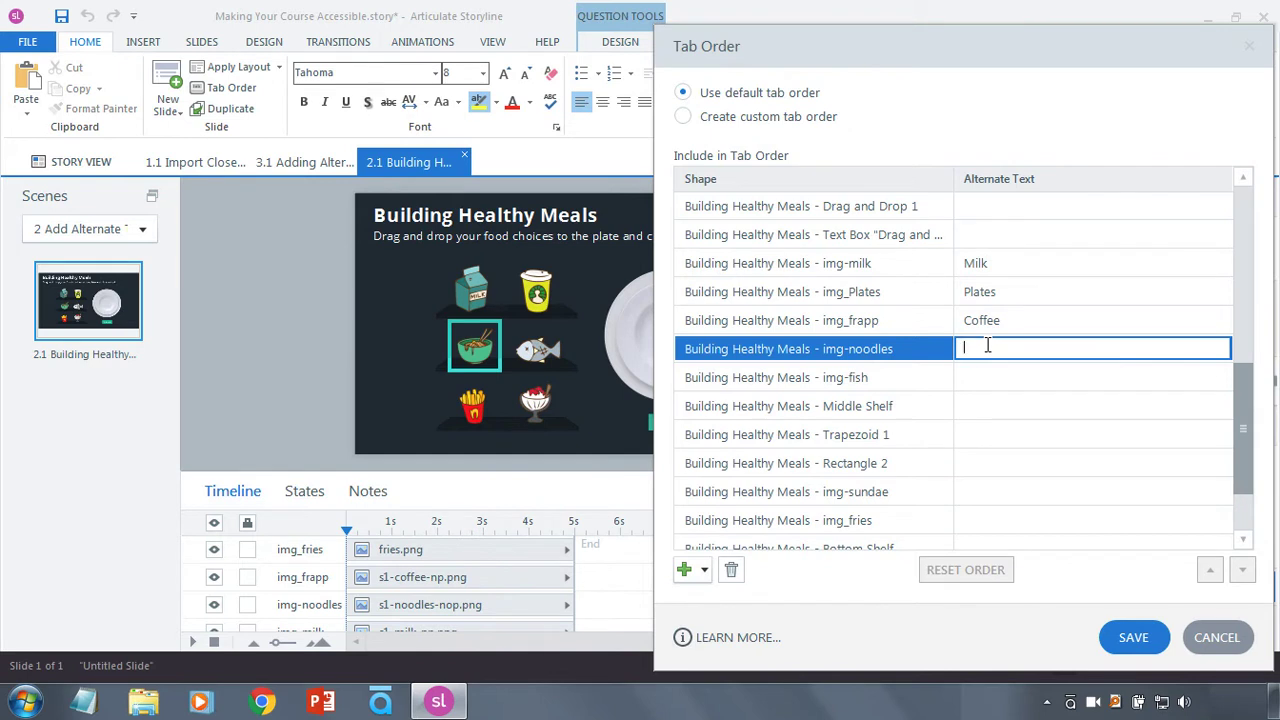
Give the noodles image the alt text Noodles and remove the Middle Shelf shapes from the tab order
type("Noodles")
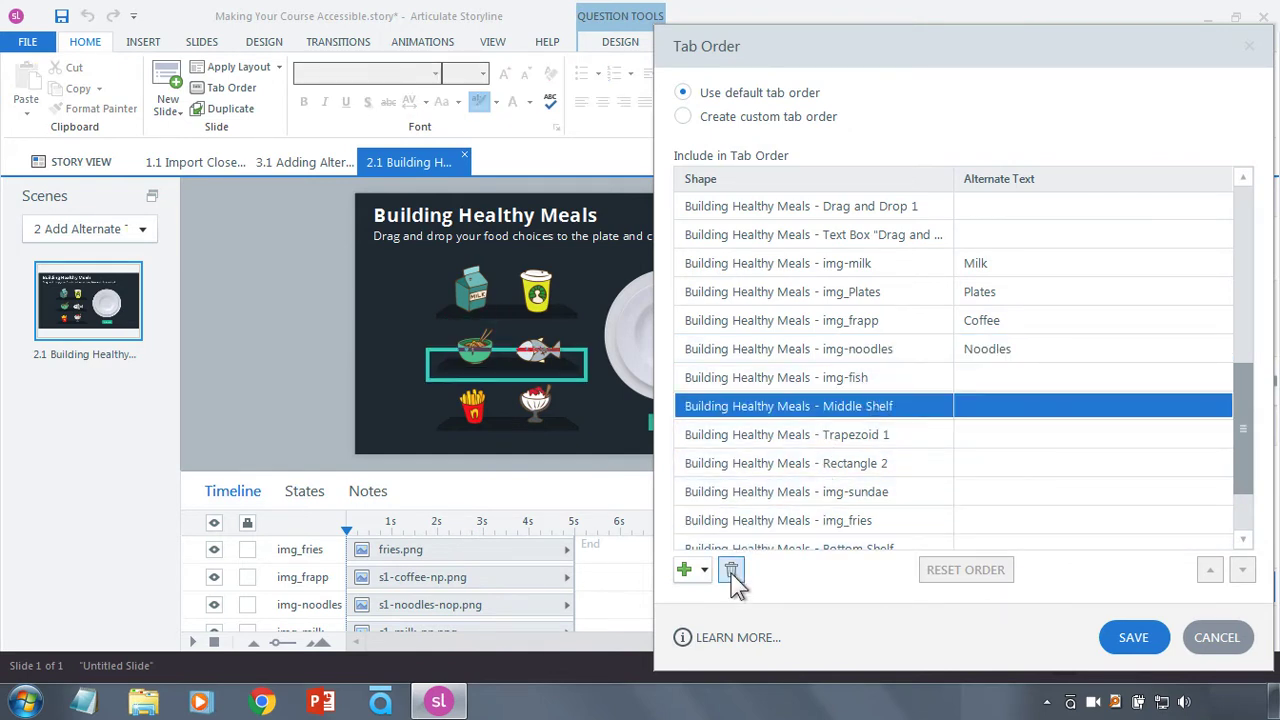
left_click(732, 568)
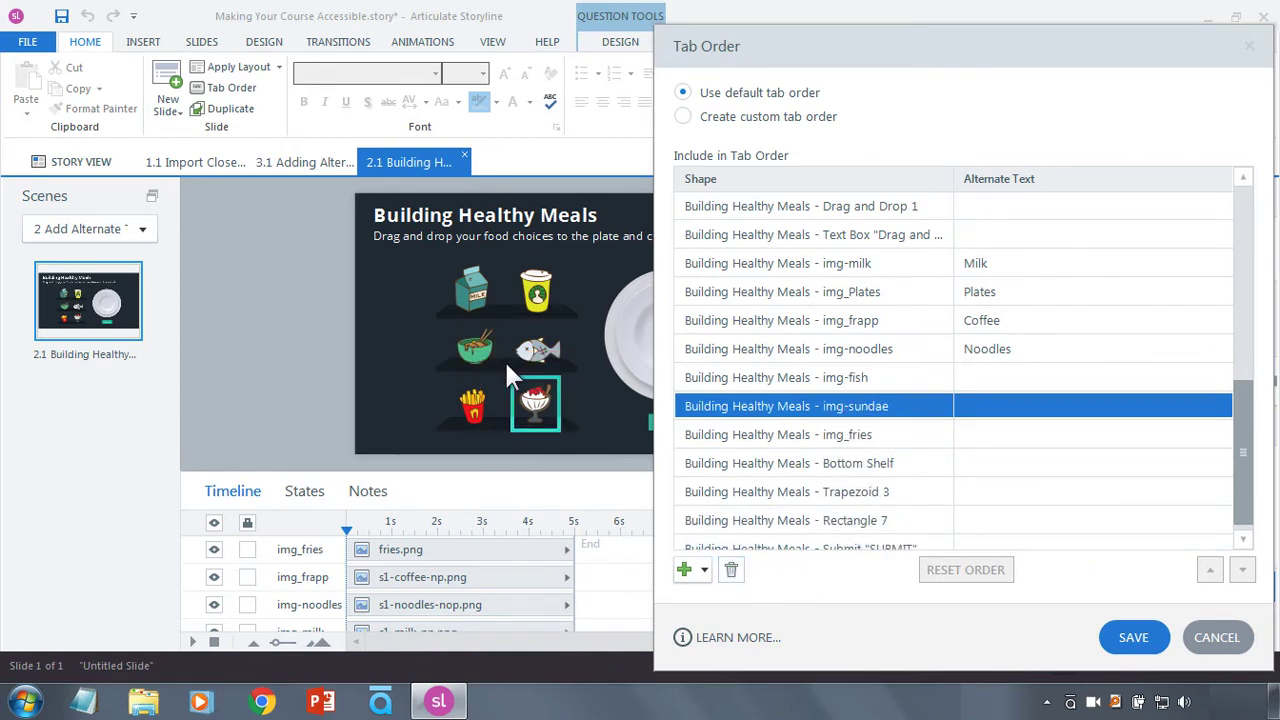
mouse_move(530, 376)
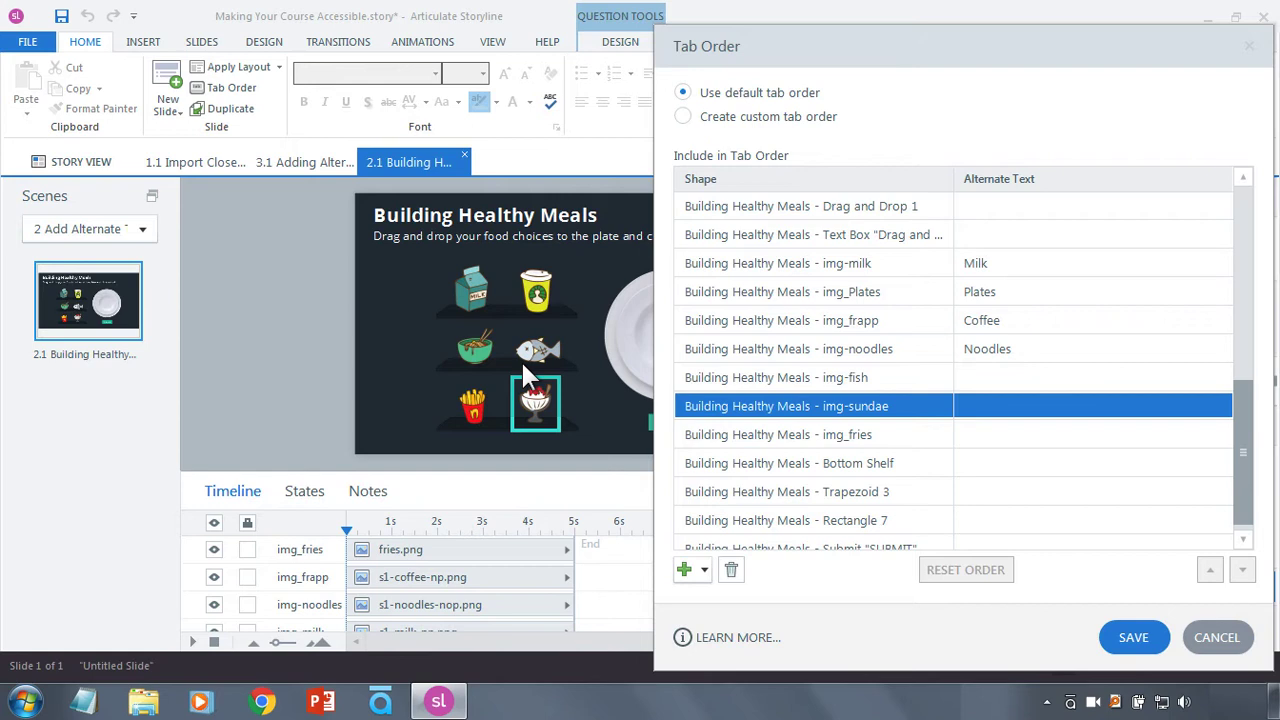
mouse_move(656, 324)
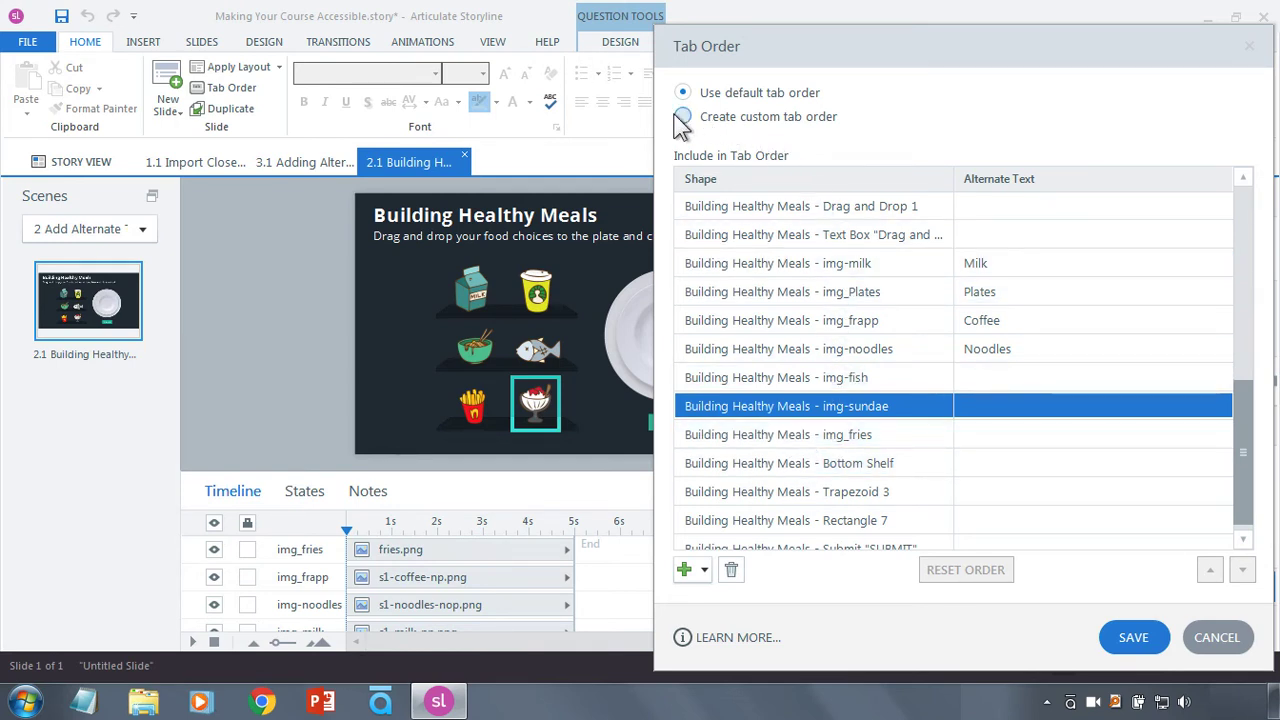
Switch to a custom tab order and move the plates entry down below the food images
left_click(684, 116)
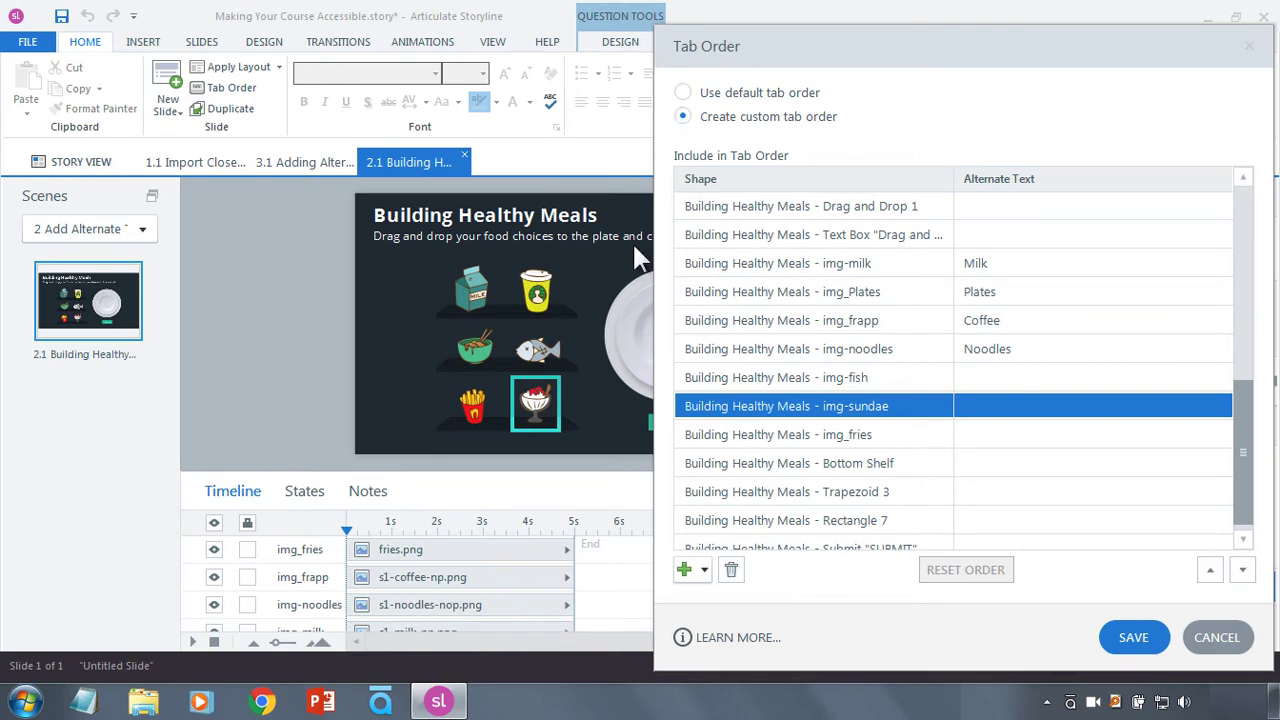
mouse_move(556, 292)
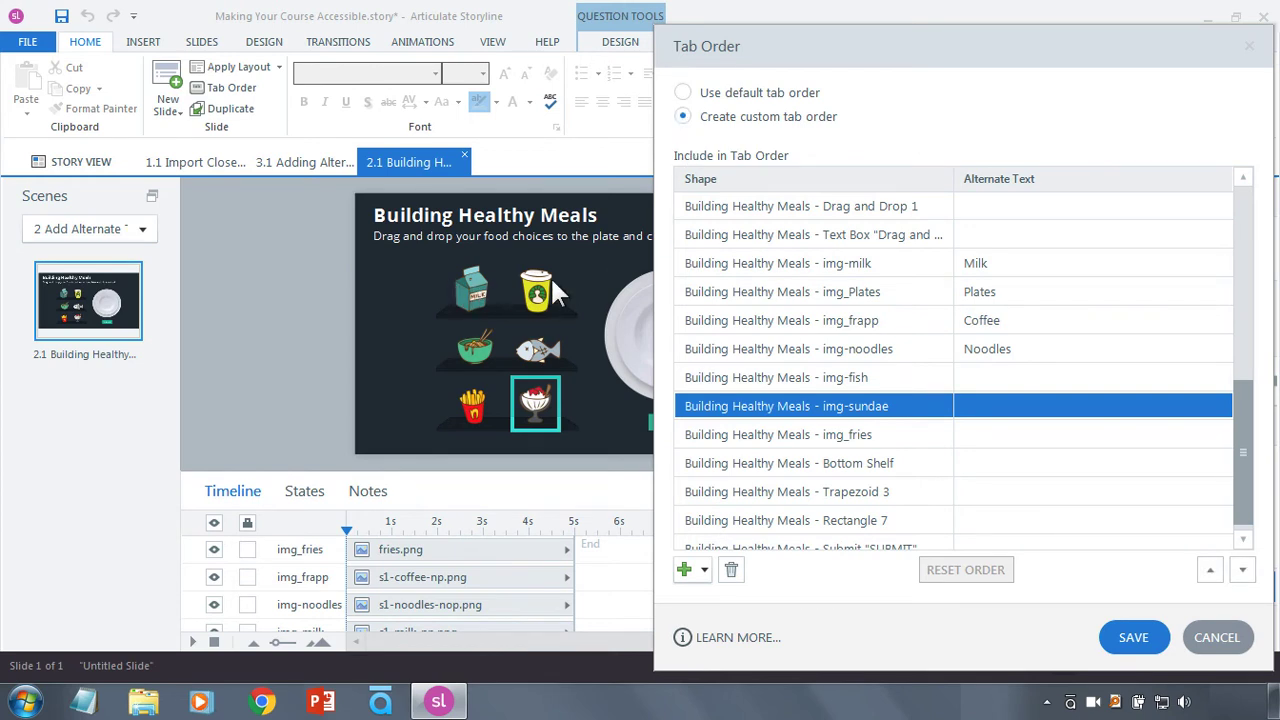
mouse_move(470, 290)
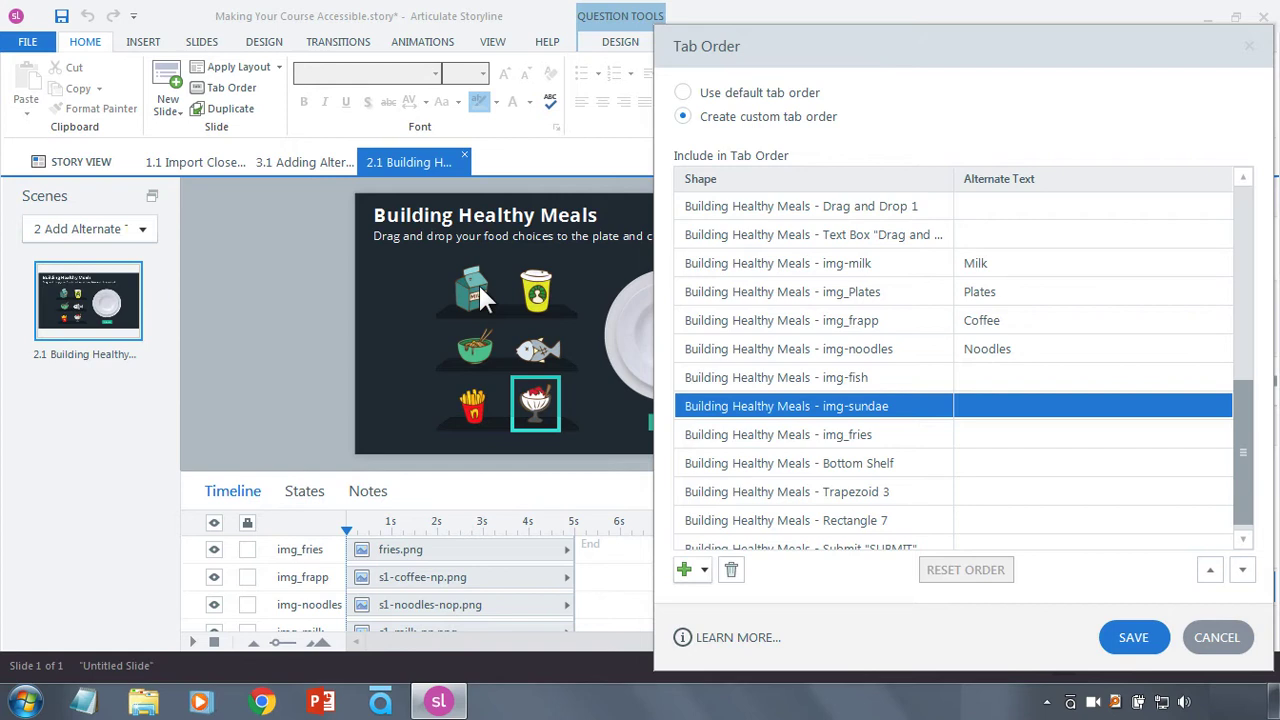
mouse_move(476, 292)
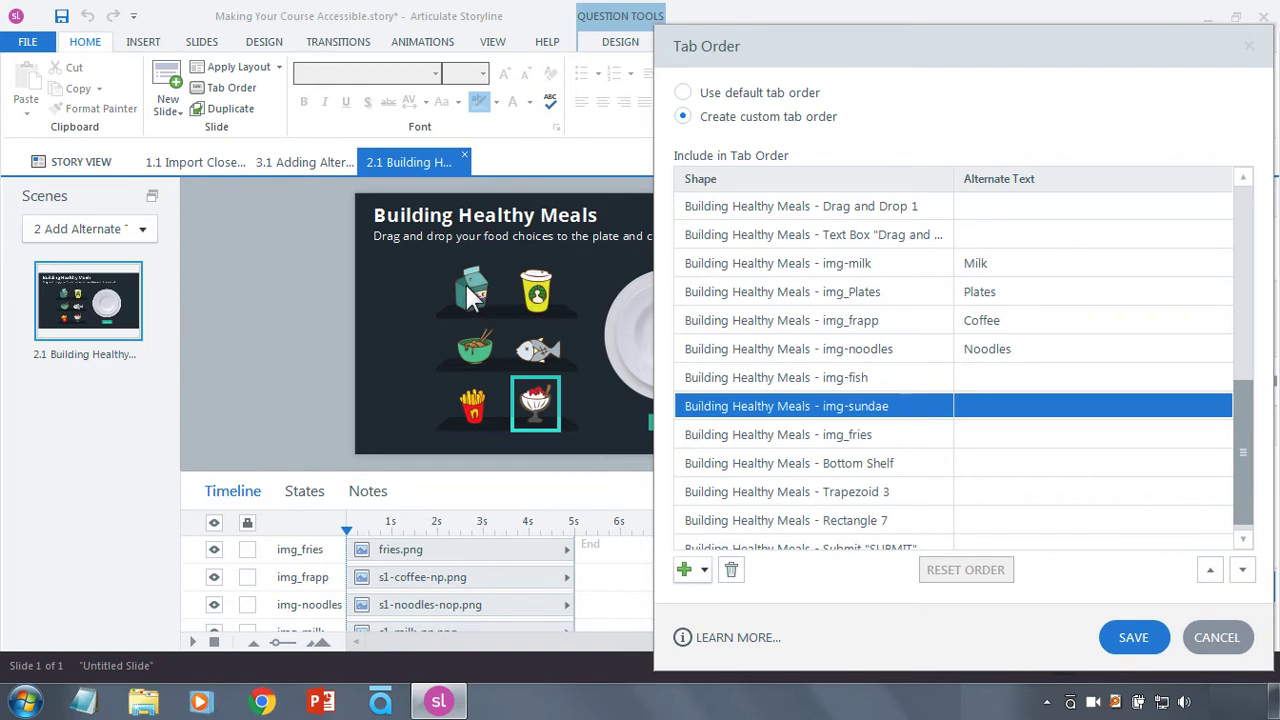
mouse_move(538, 296)
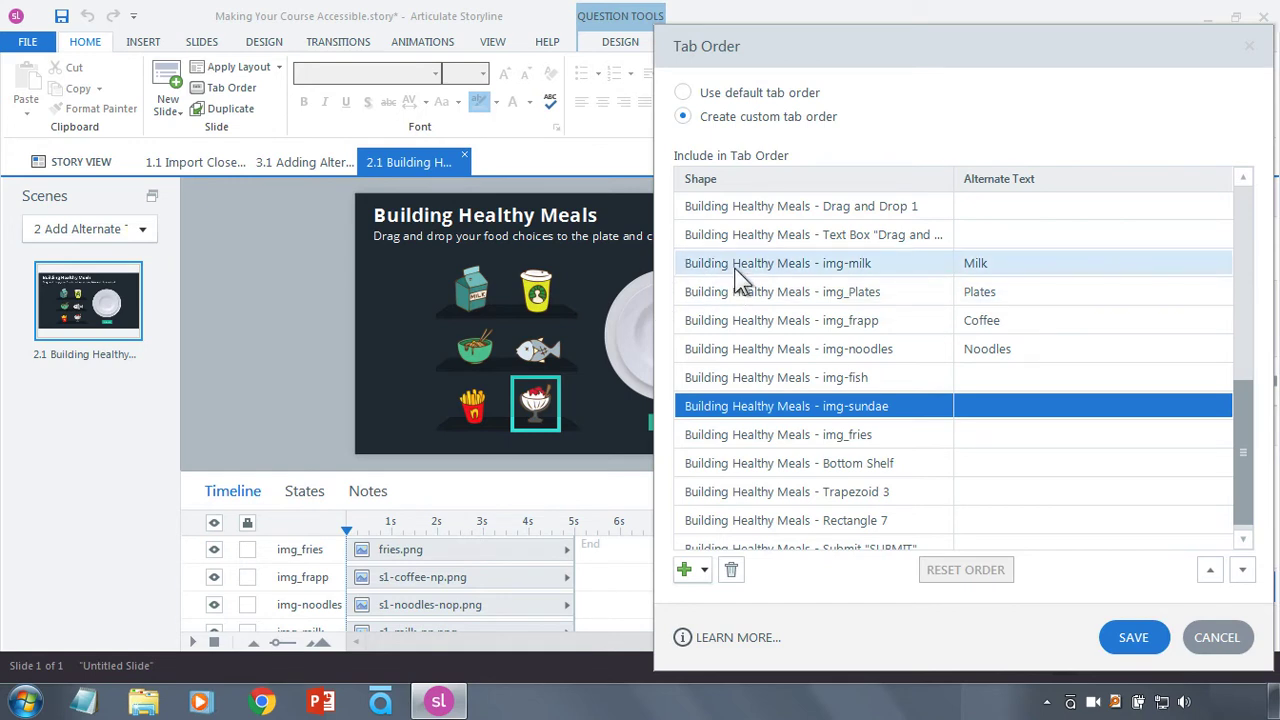
left_click(778, 262)
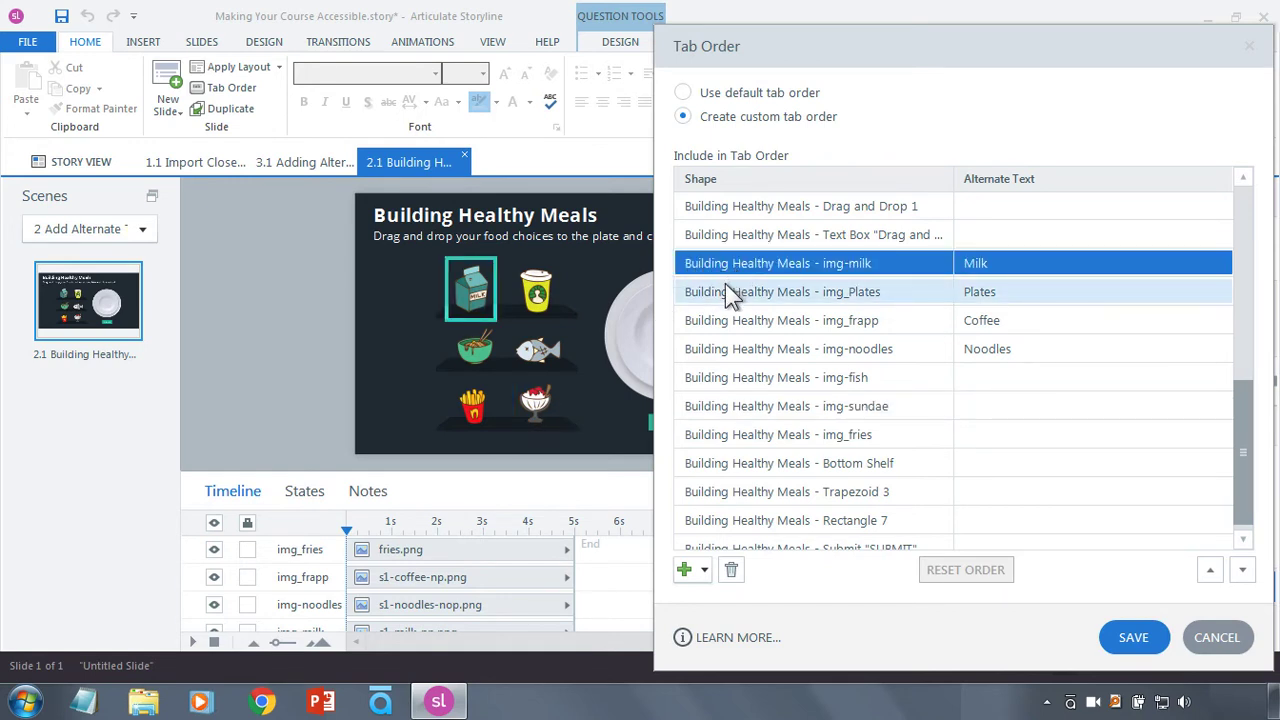
left_click(784, 292)
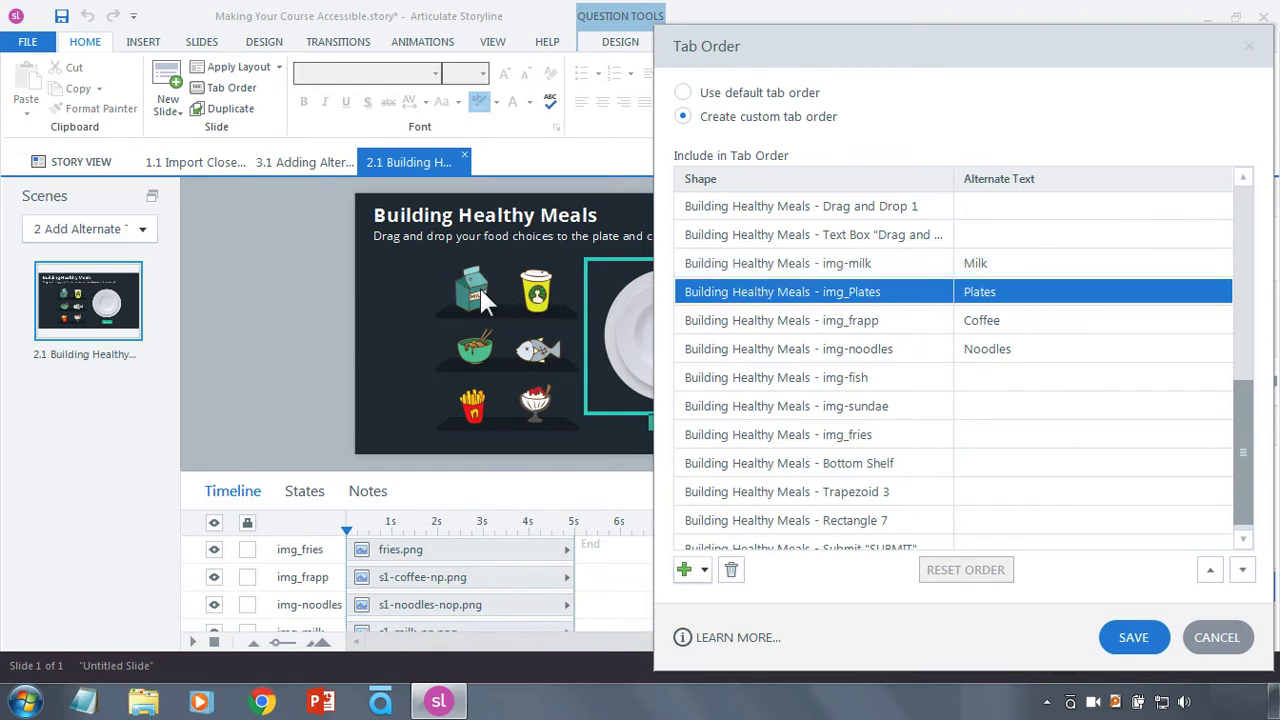
mouse_move(616, 304)
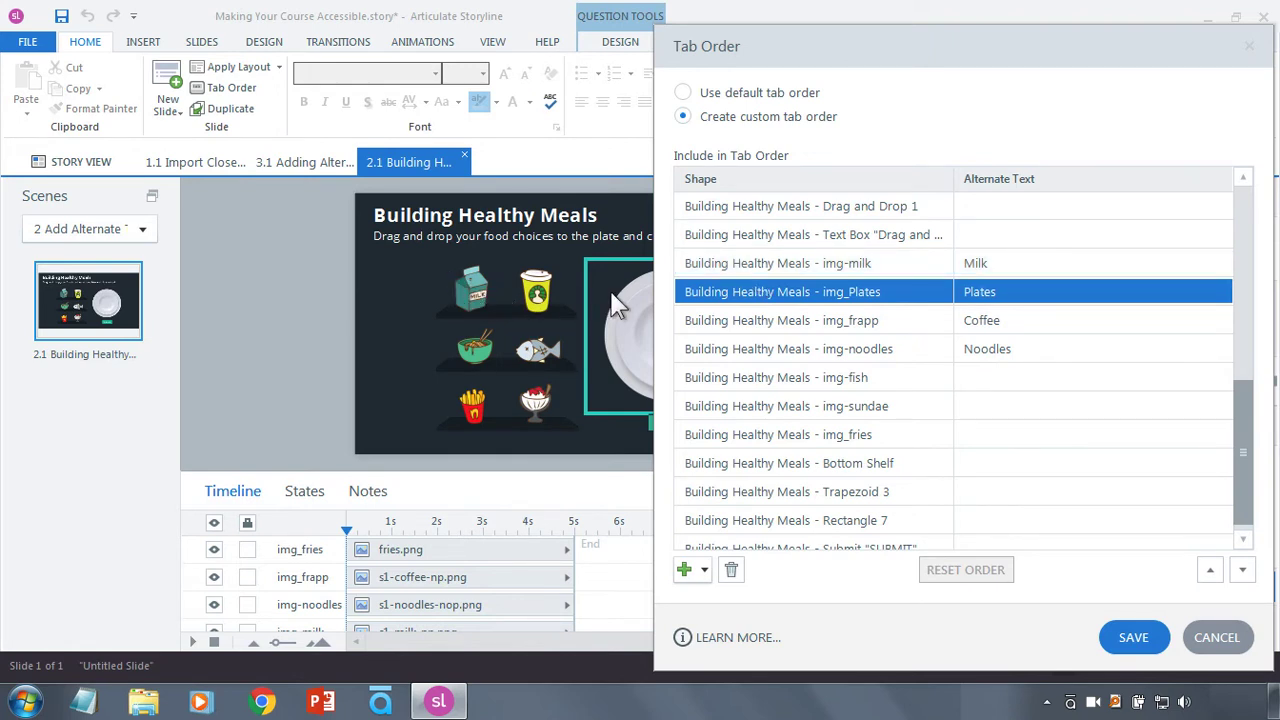
left_click(812, 320)
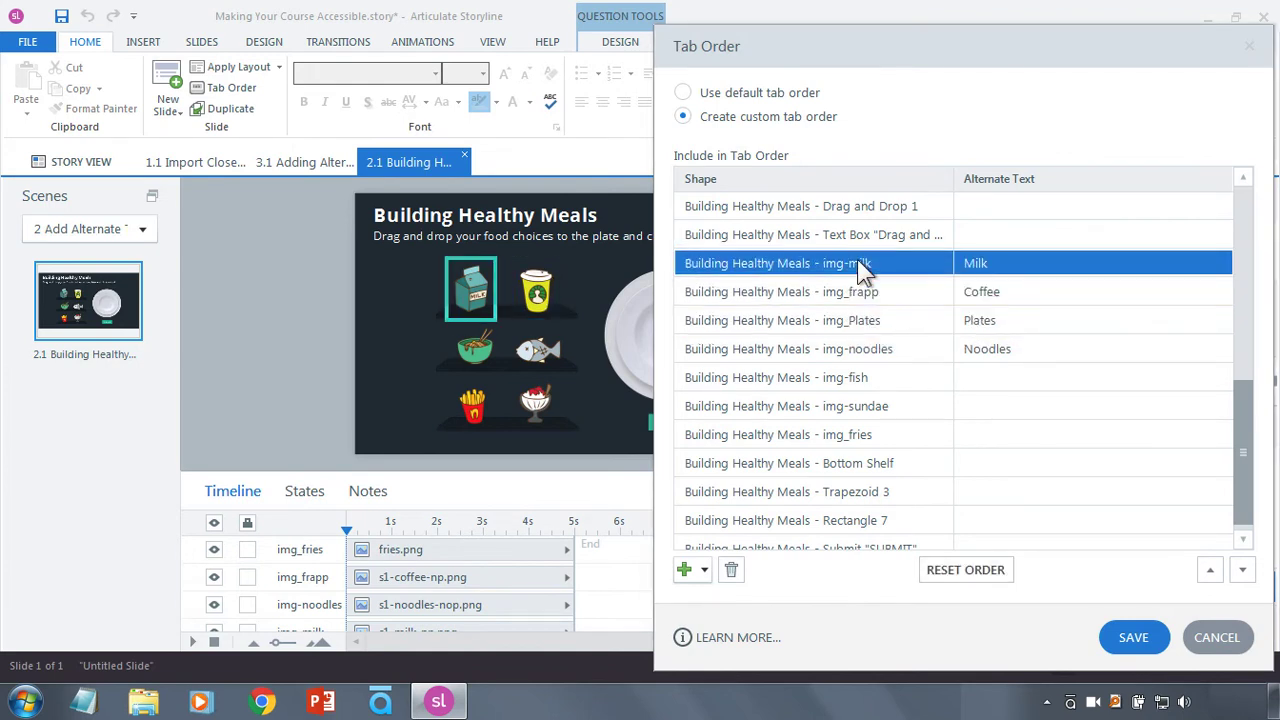
left_click(780, 292)
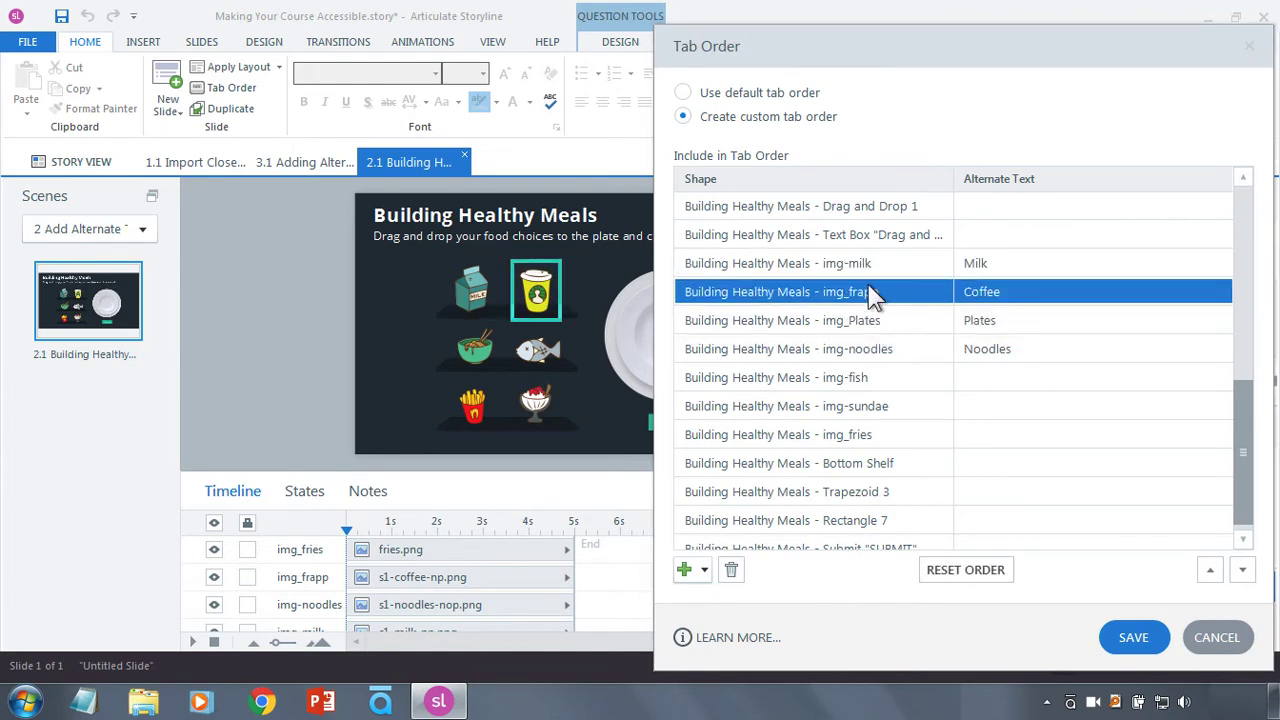
left_click(1242, 568)
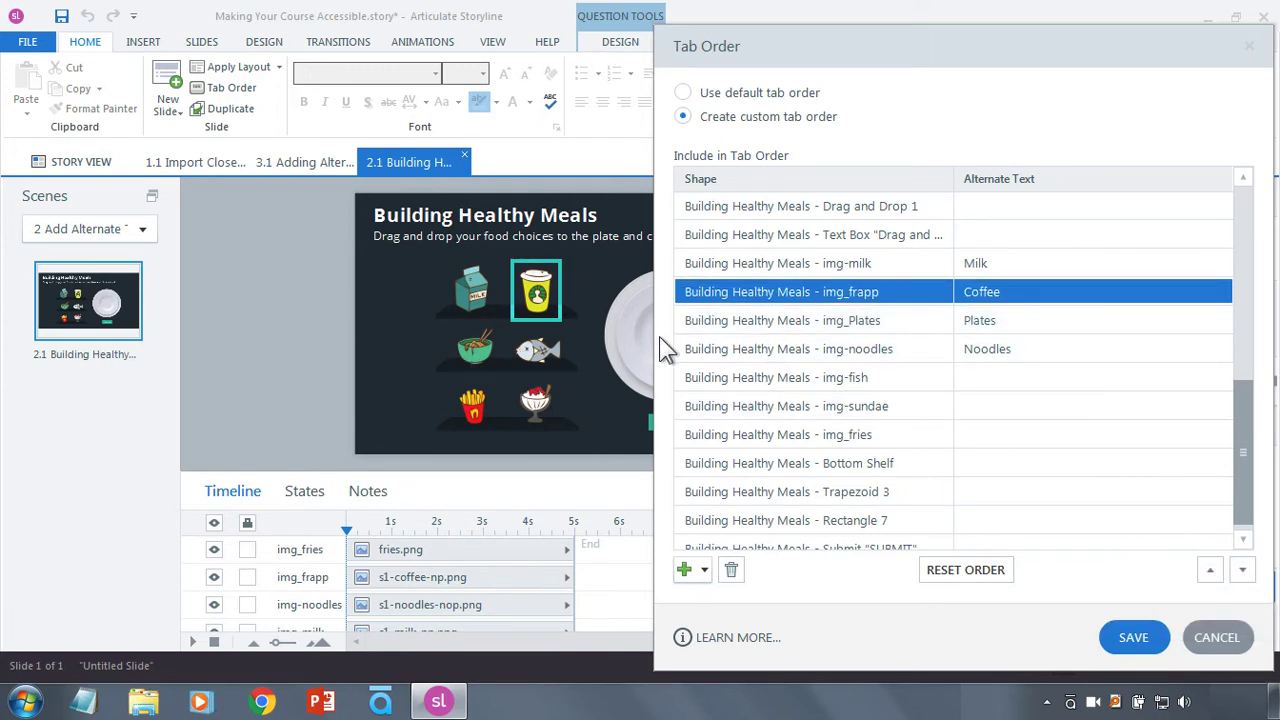
left_click(780, 320)
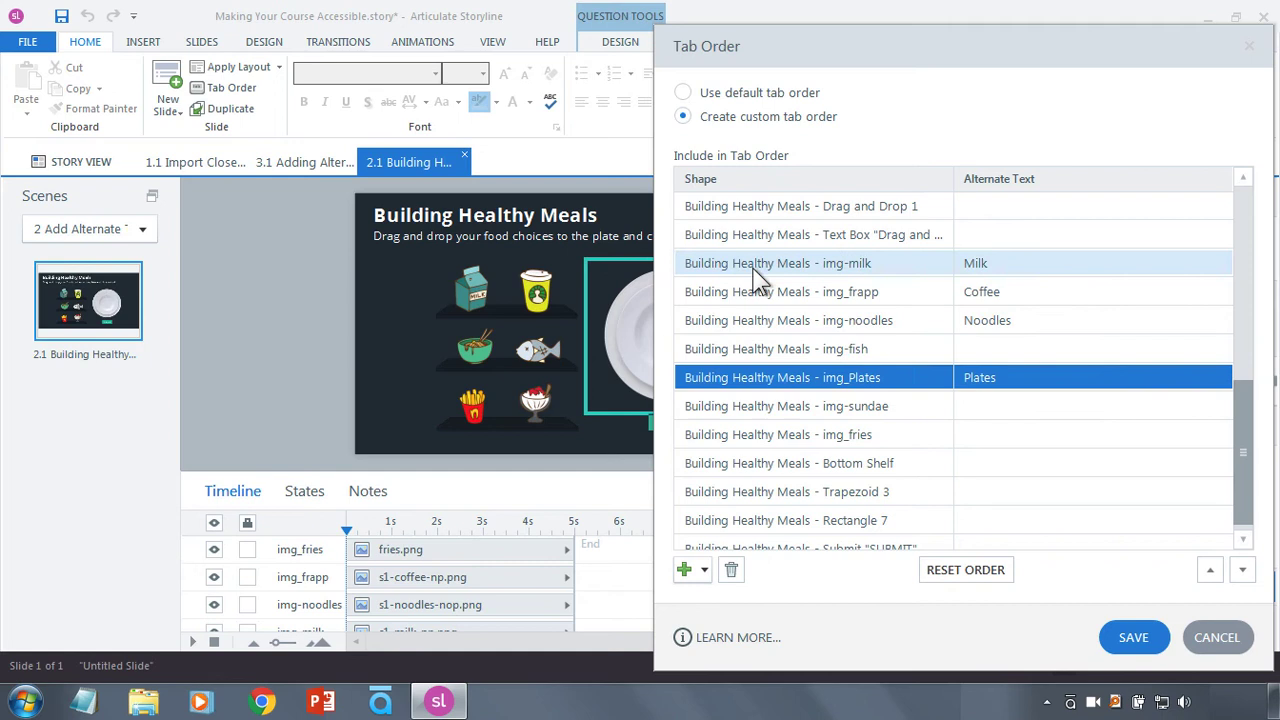
Give the fish image the alternate text Fish
left_click(788, 320)
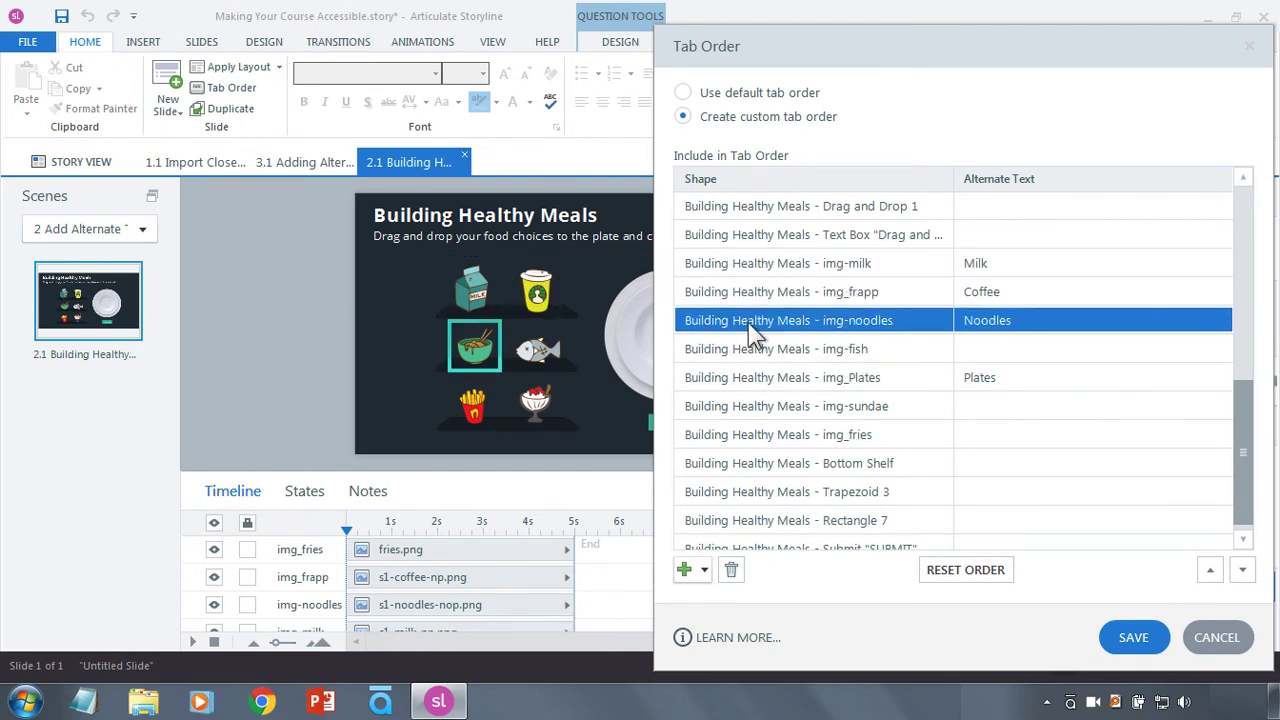
left_click(776, 348)
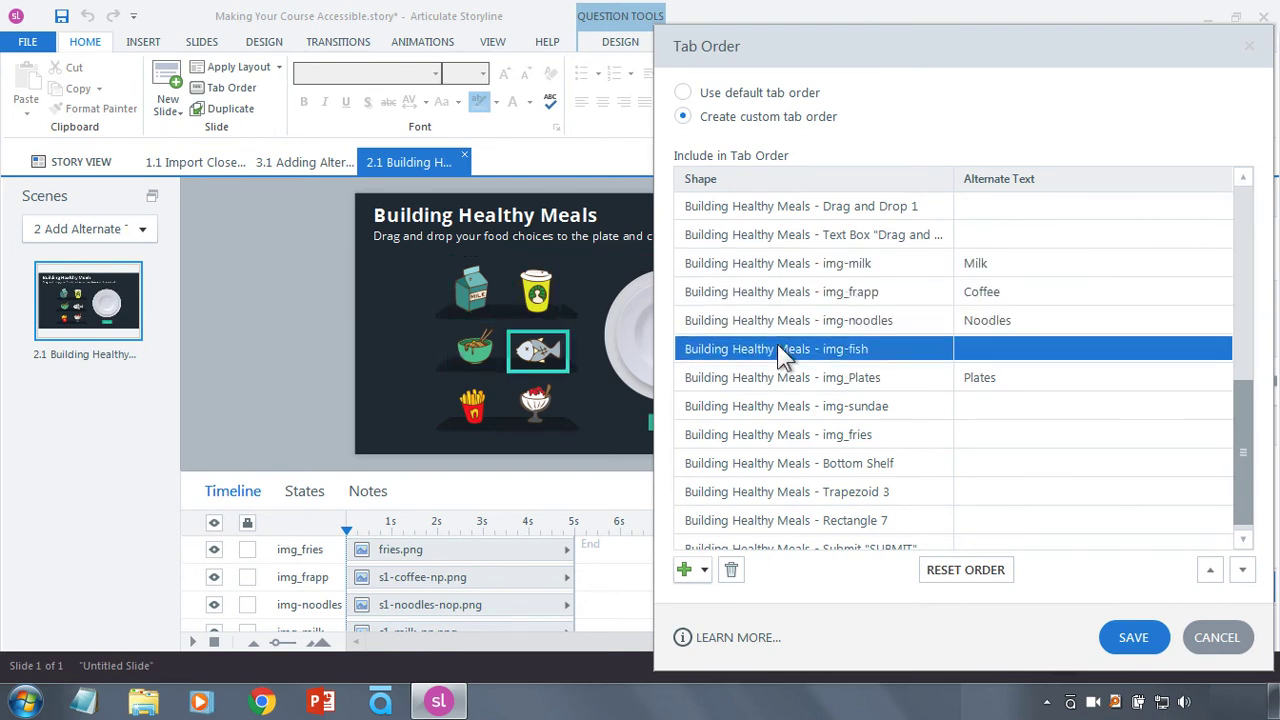
type("Fish")
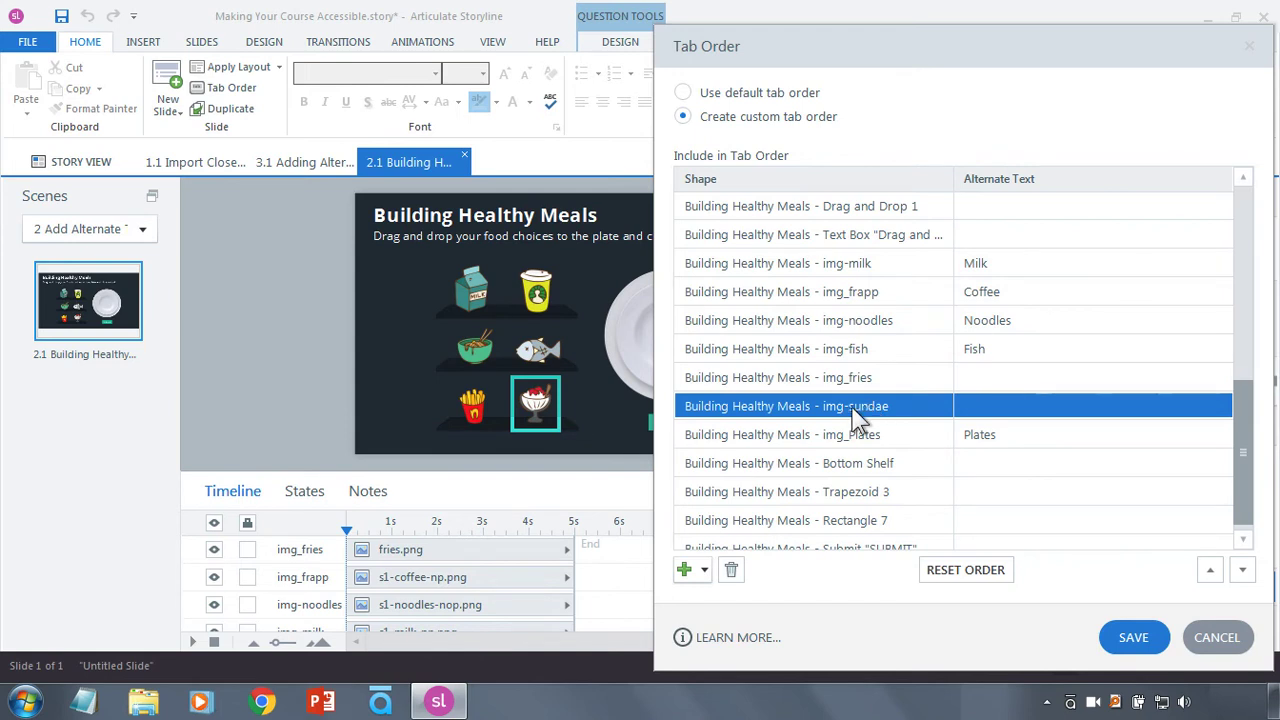
mouse_move(976, 348)
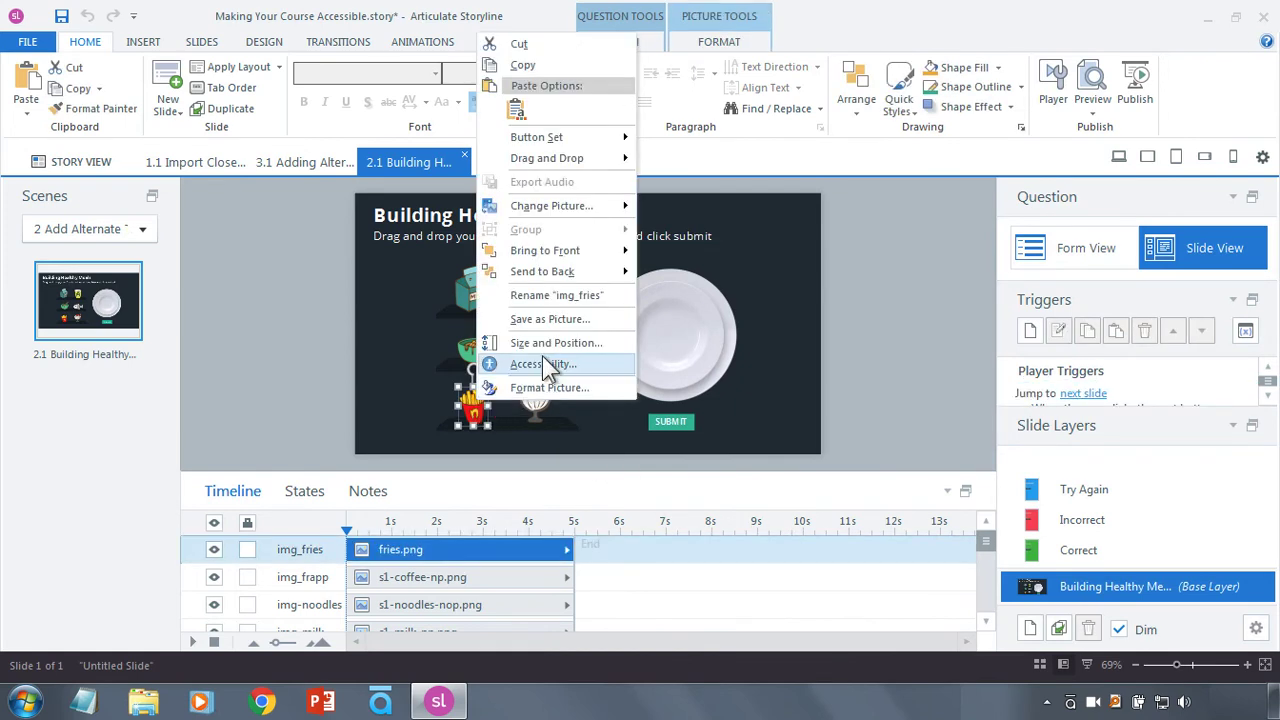
mouse_move(596, 376)
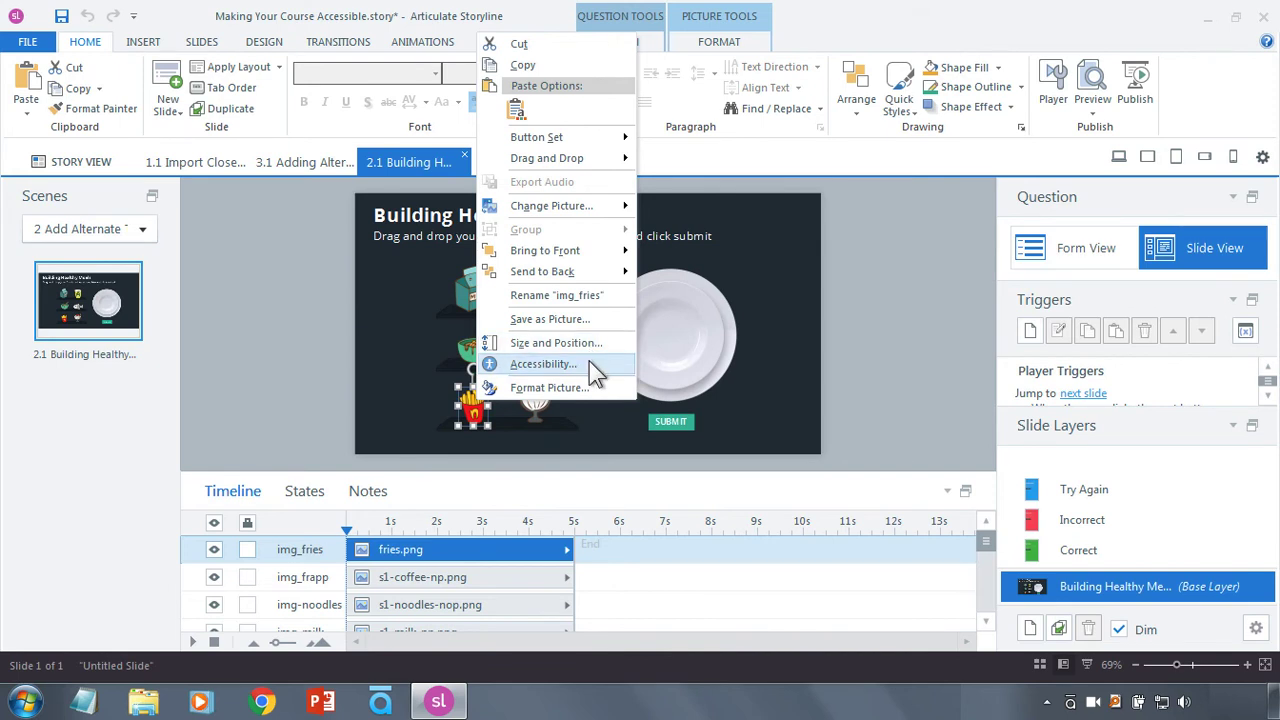
Bring up the Accessibility settings for the fries image from its right-click menu
left_click(544, 364)
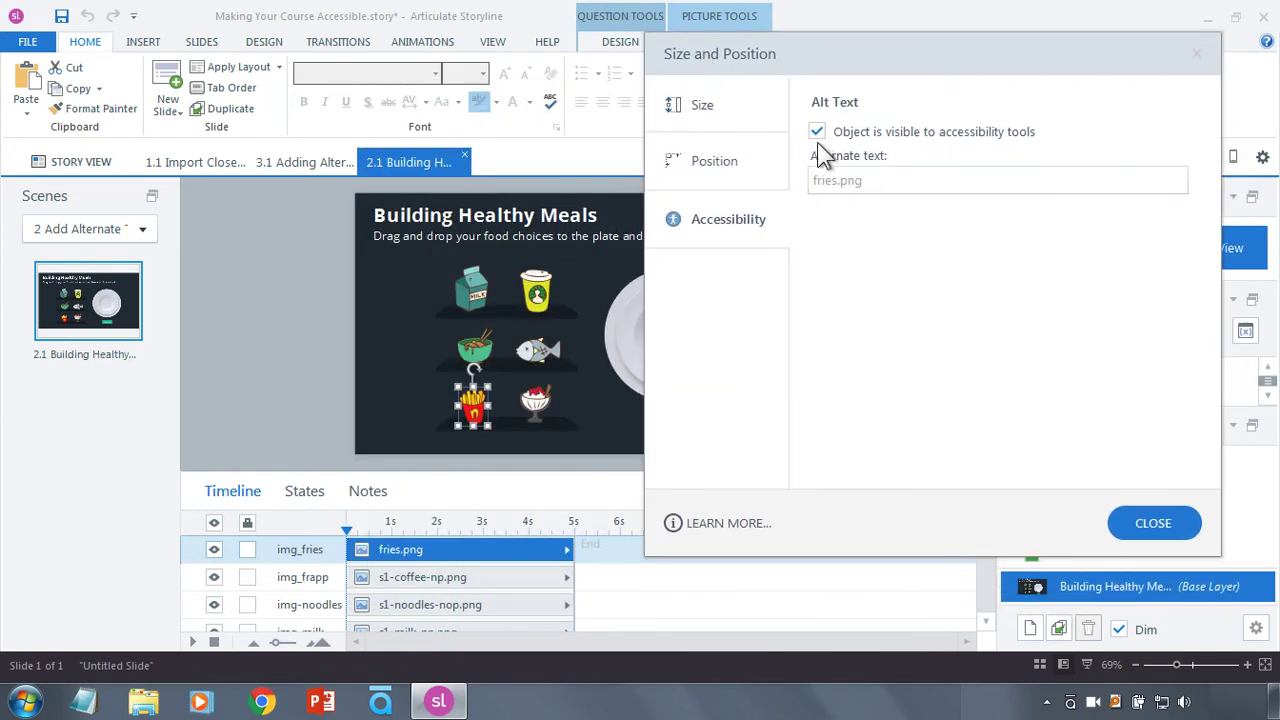
Replace the file-name alternate text with Sundae for the sundae image and Fries for the fries image
left_click(816, 132)
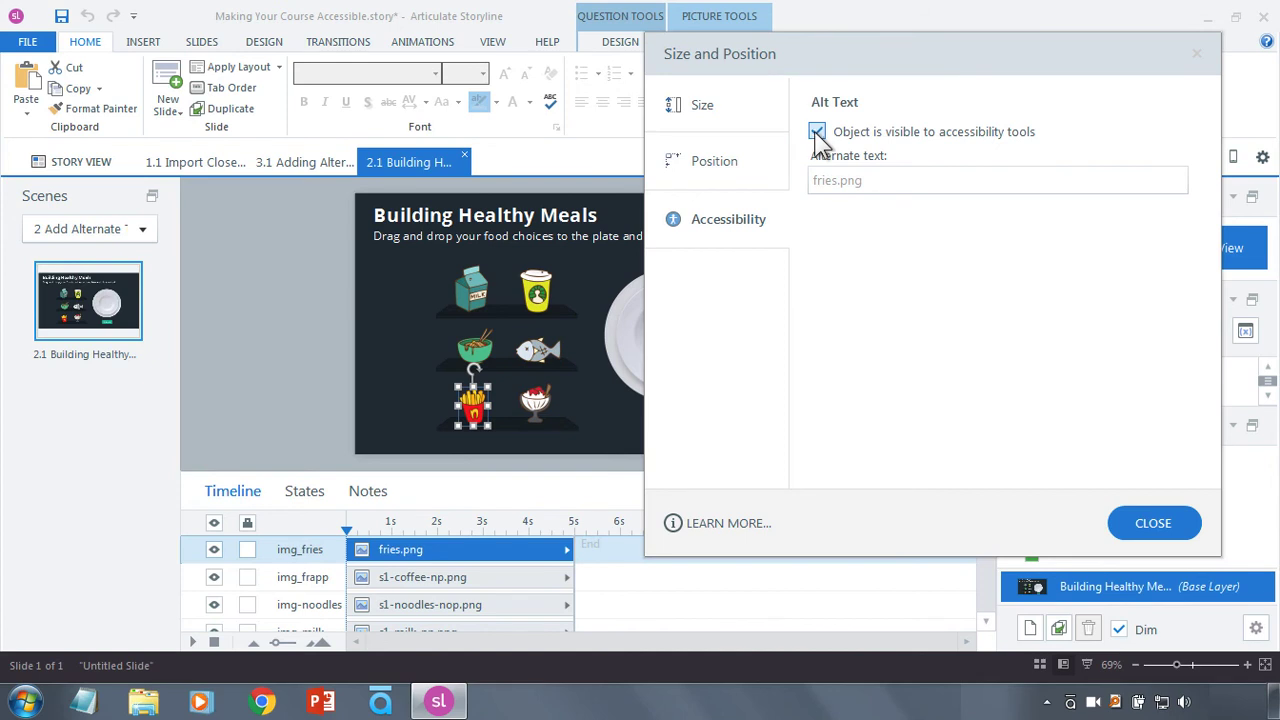
left_click(816, 132)
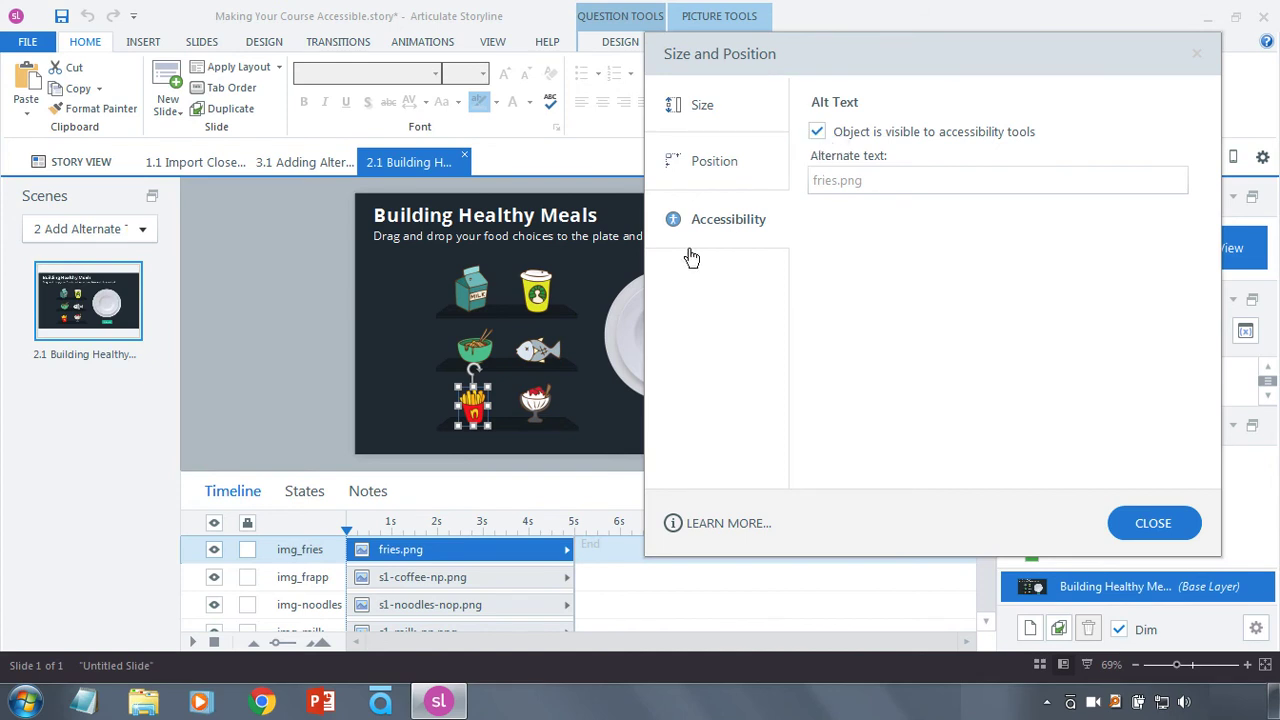
mouse_move(672, 364)
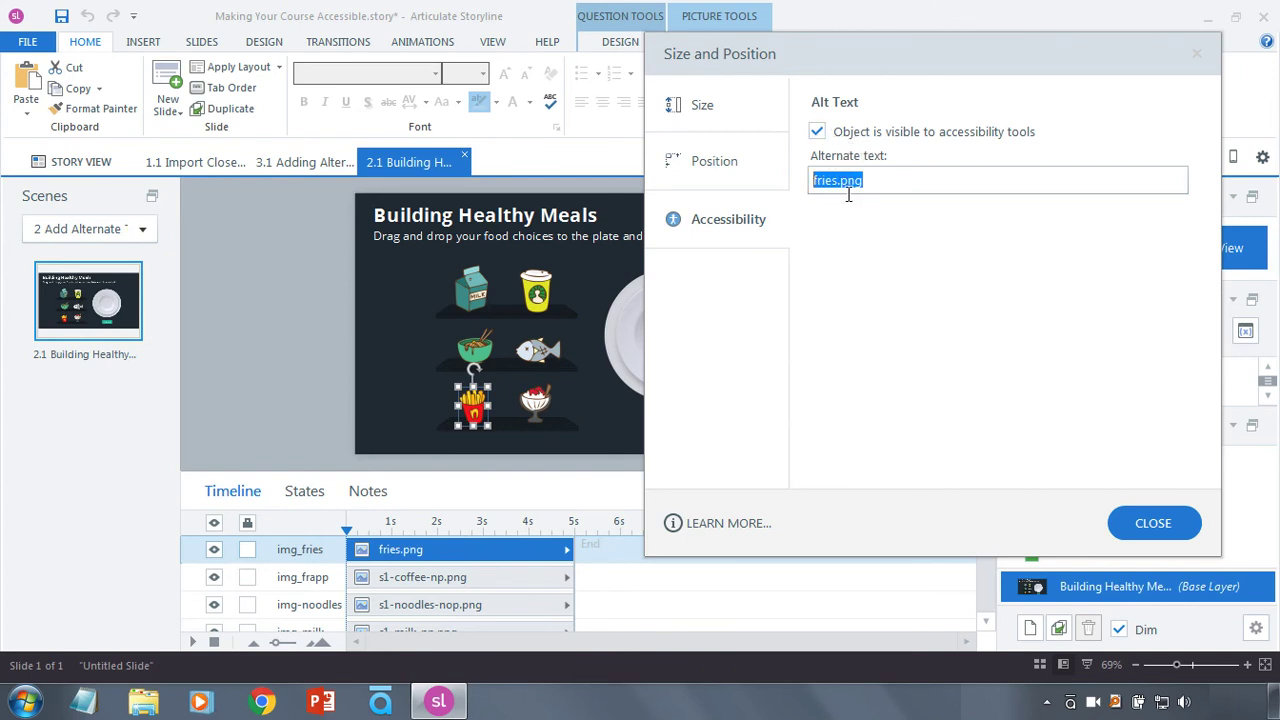
mouse_move(696, 408)
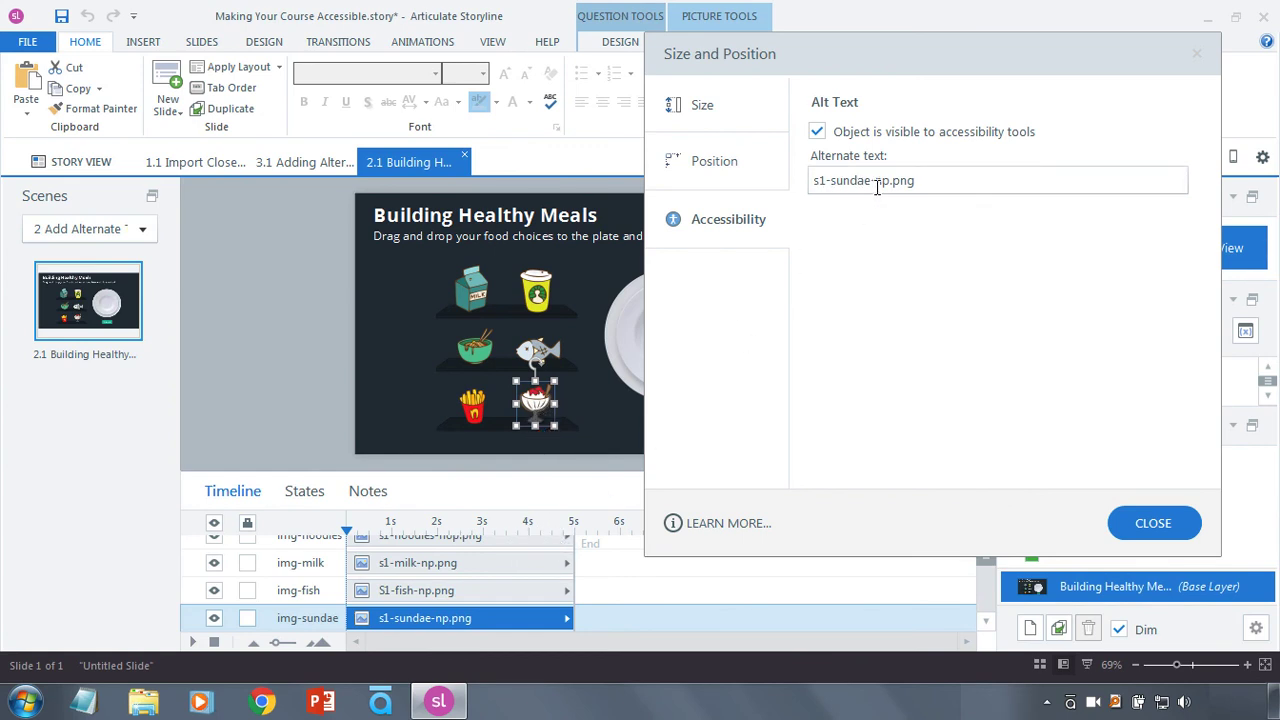
triple_click(862, 180)
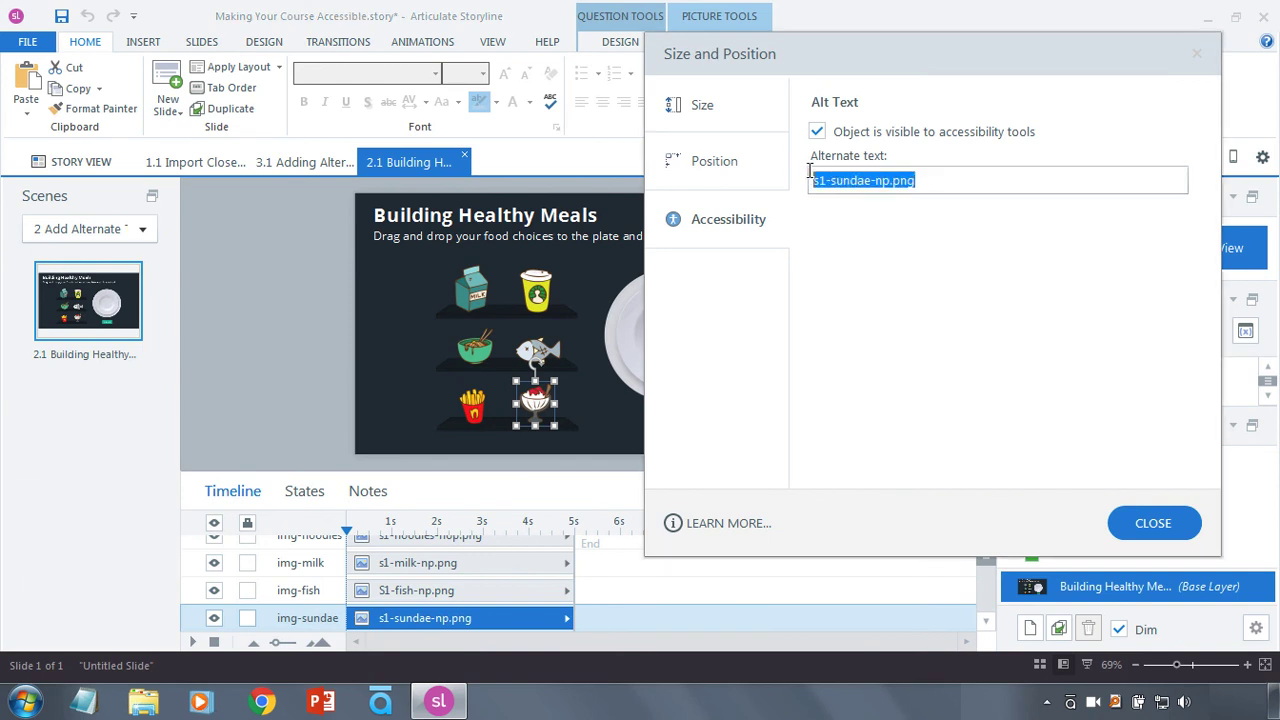
type("Sunda")
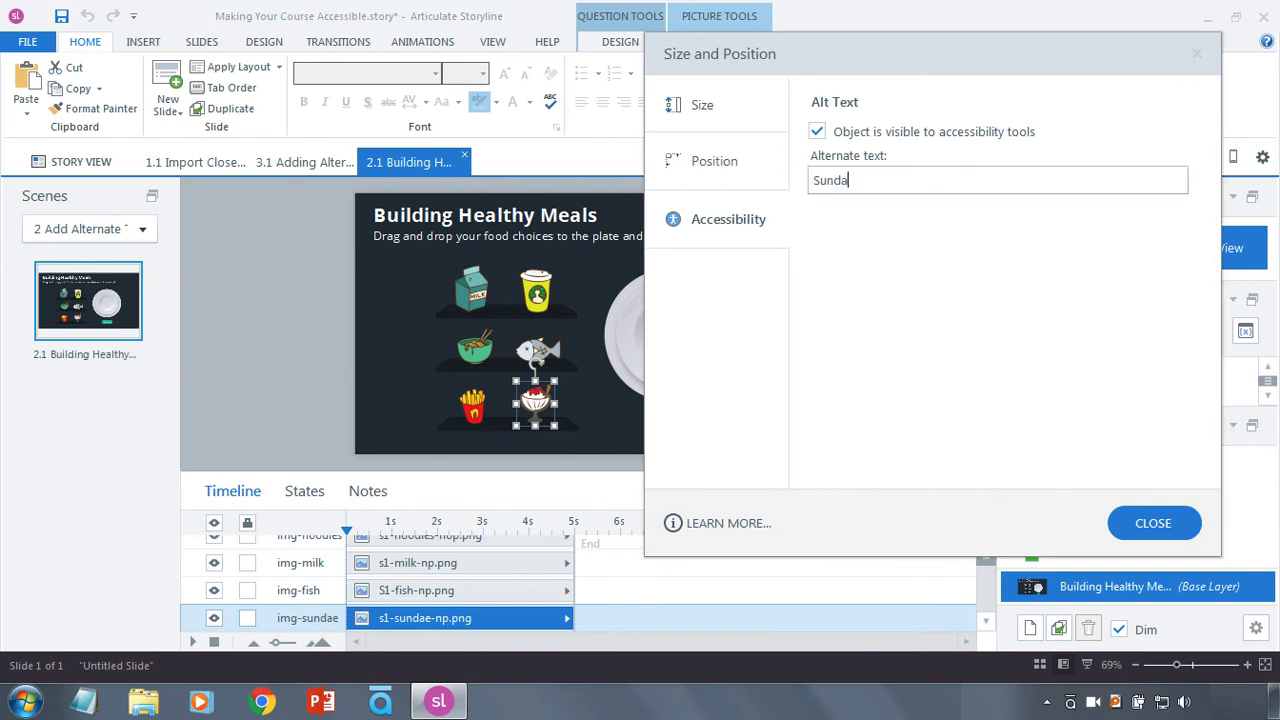
type("e")
type("Fr")
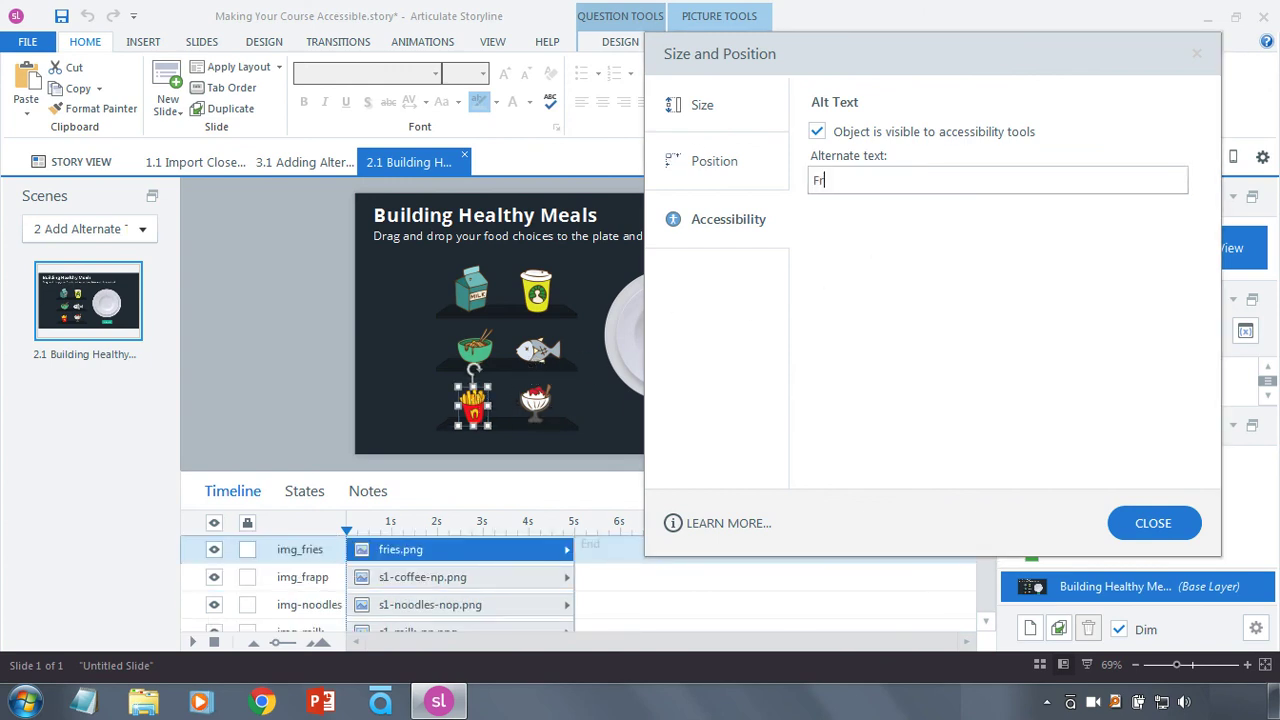
type("ies")
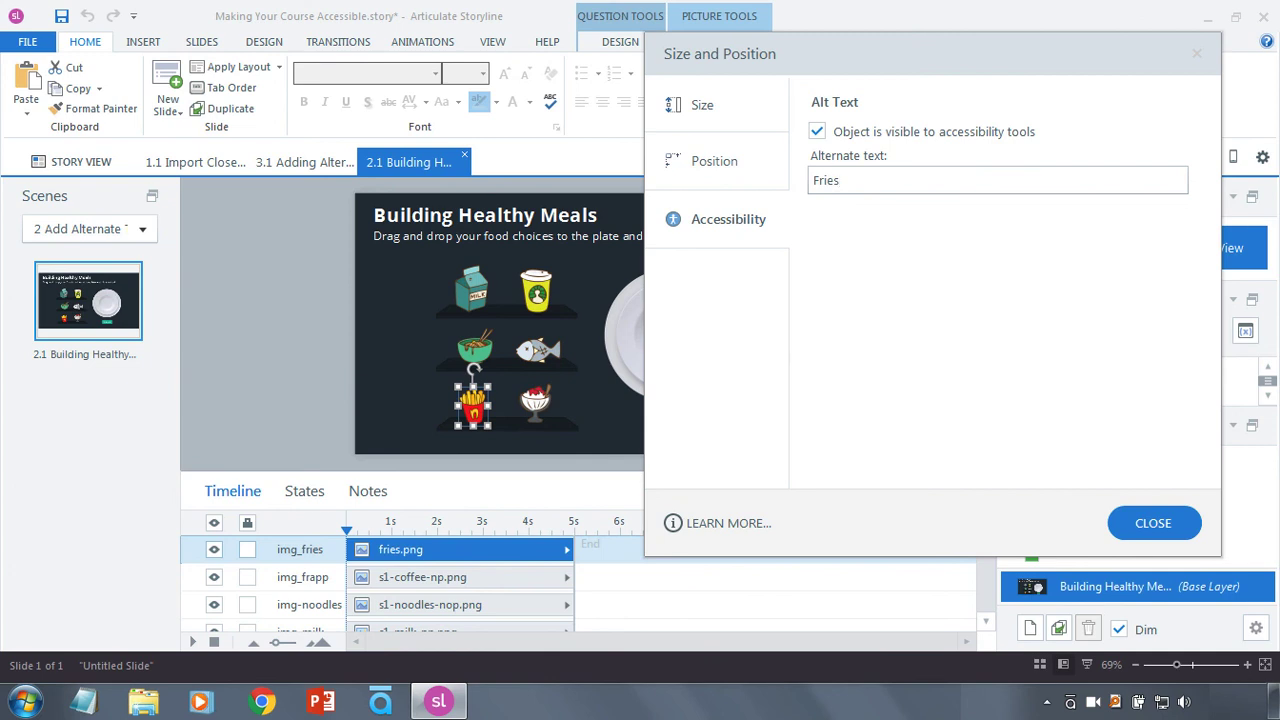
mouse_move(676, 156)
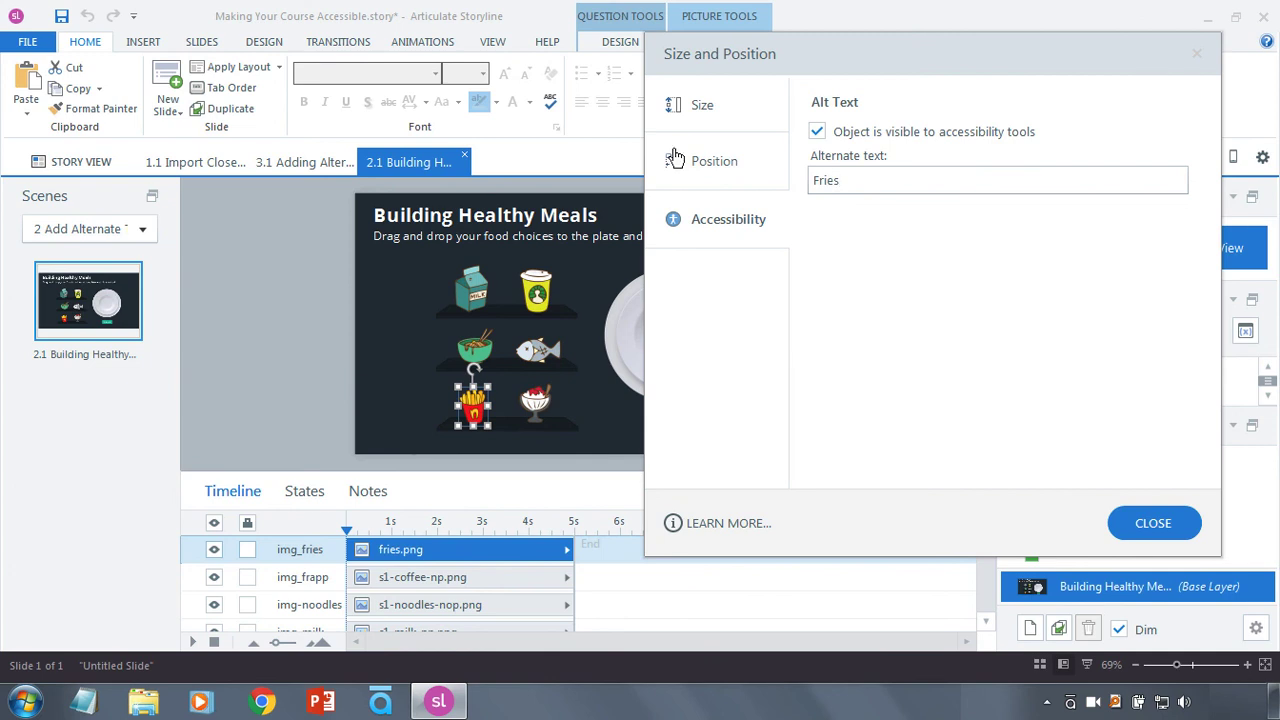